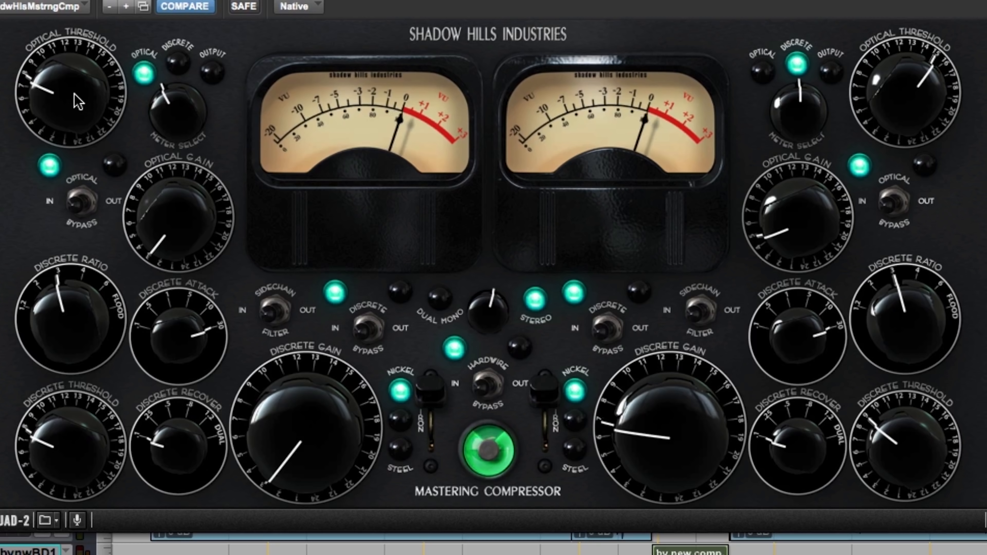
mouse_move(173, 192)
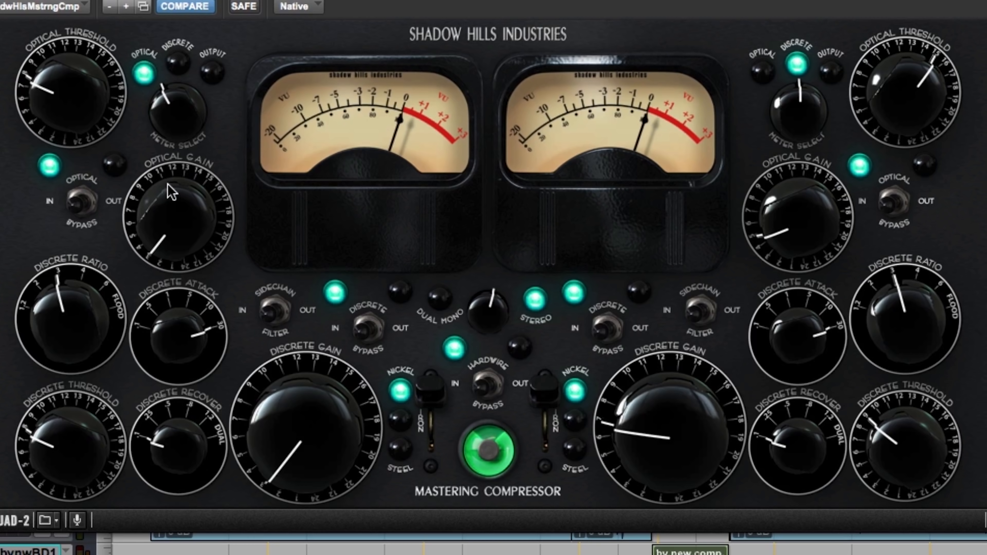
mouse_move(170, 183)
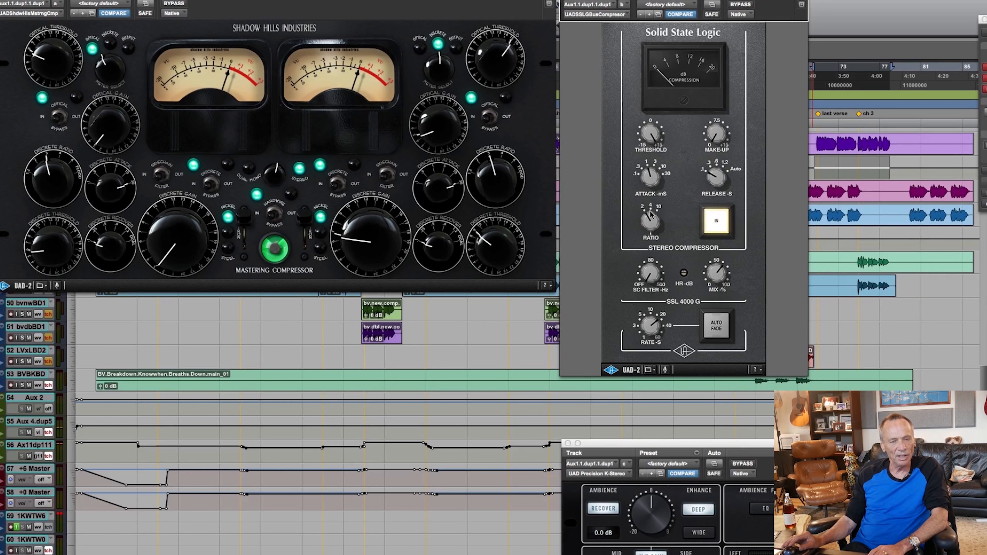
mouse_move(665, 138)
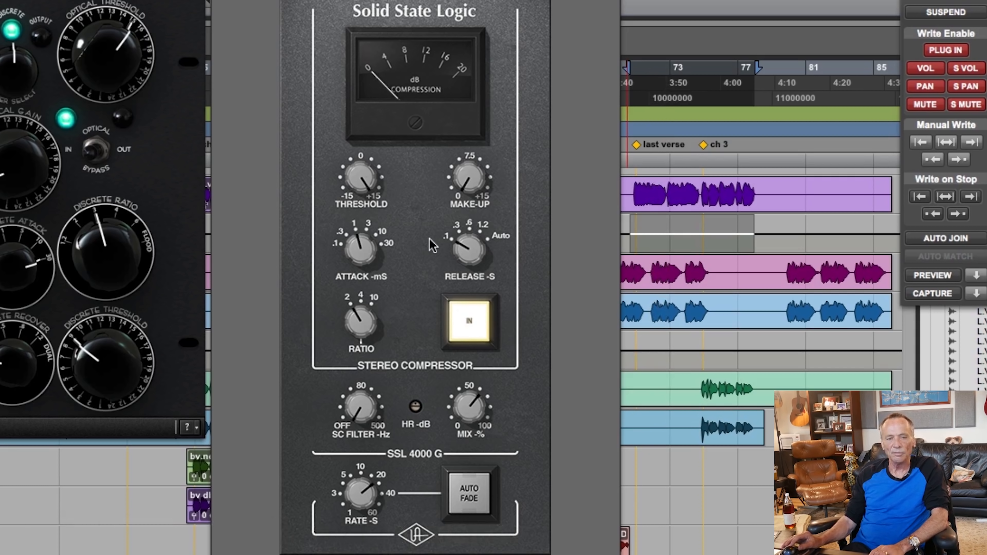
mouse_move(501, 170)
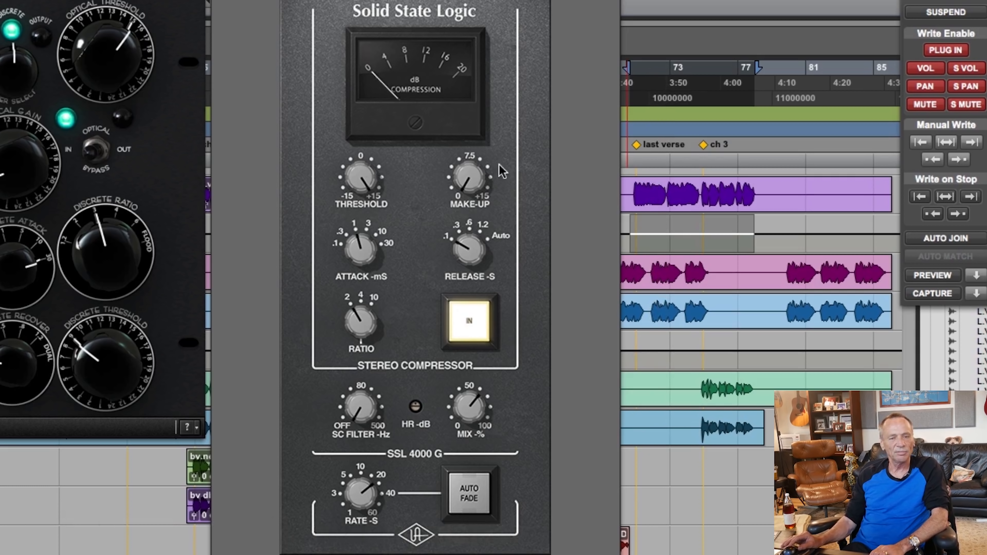
mouse_move(828, 177)
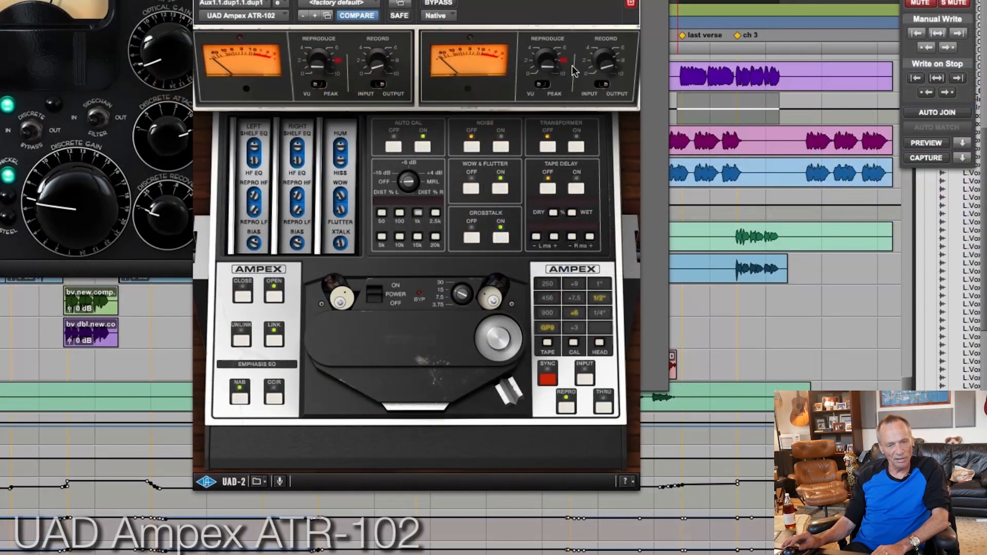
mouse_move(563, 145)
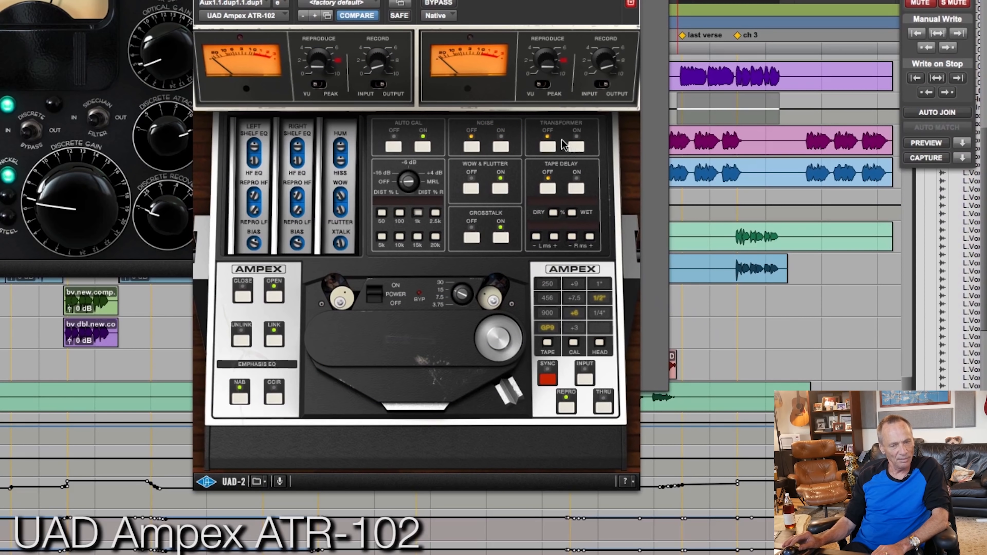
mouse_move(548, 151)
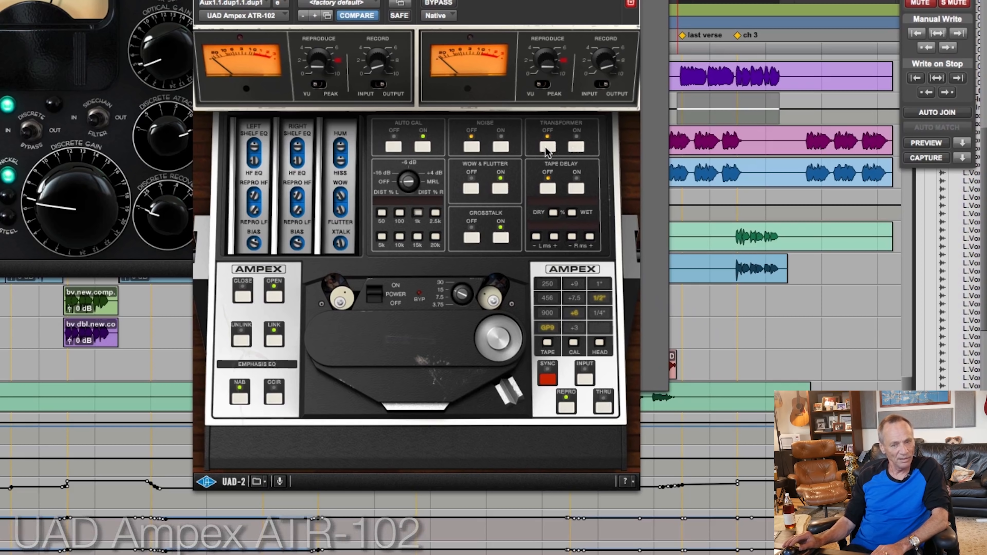
mouse_move(574, 150)
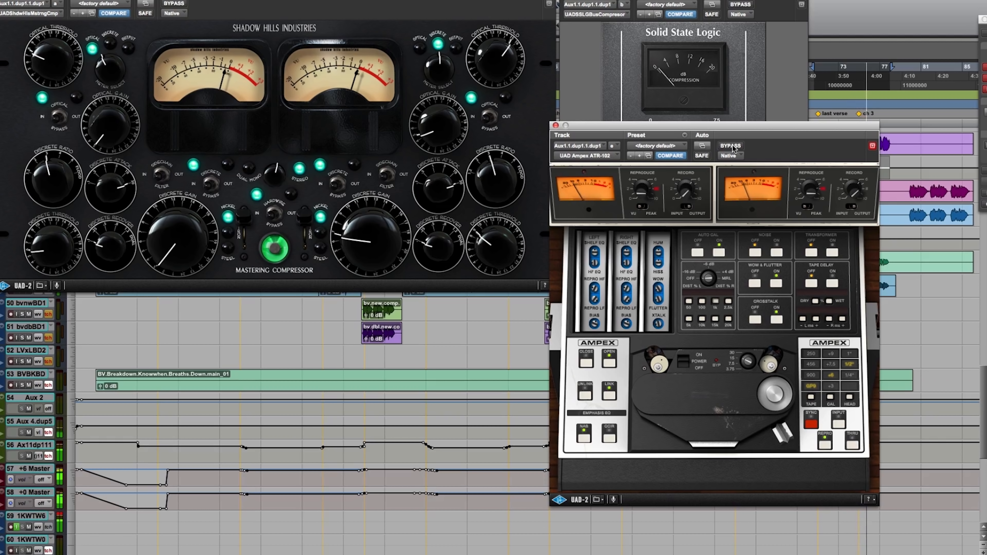
Step: Bypass the UAD Ampex ATR-102 tape emulation in the bus chain
left_click(729, 146)
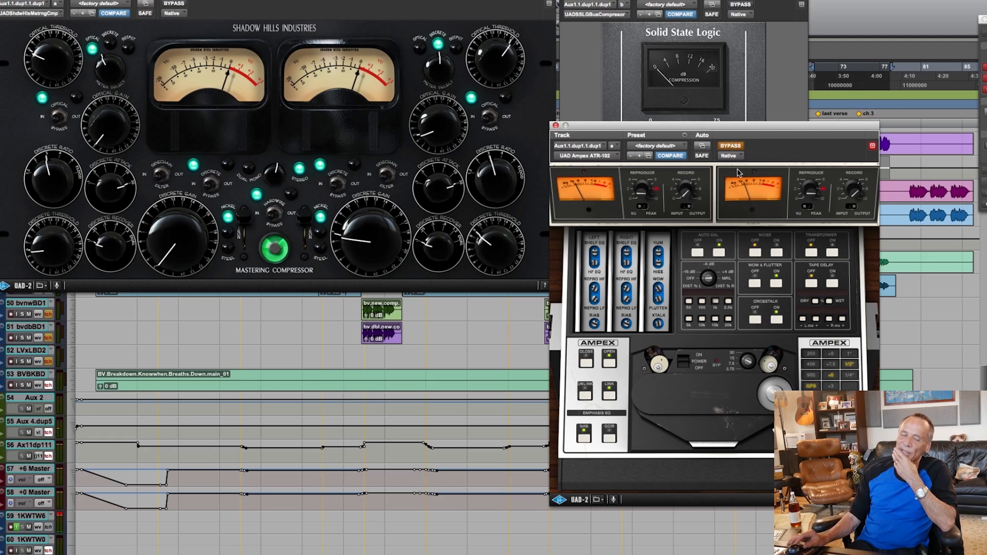
mouse_move(737, 149)
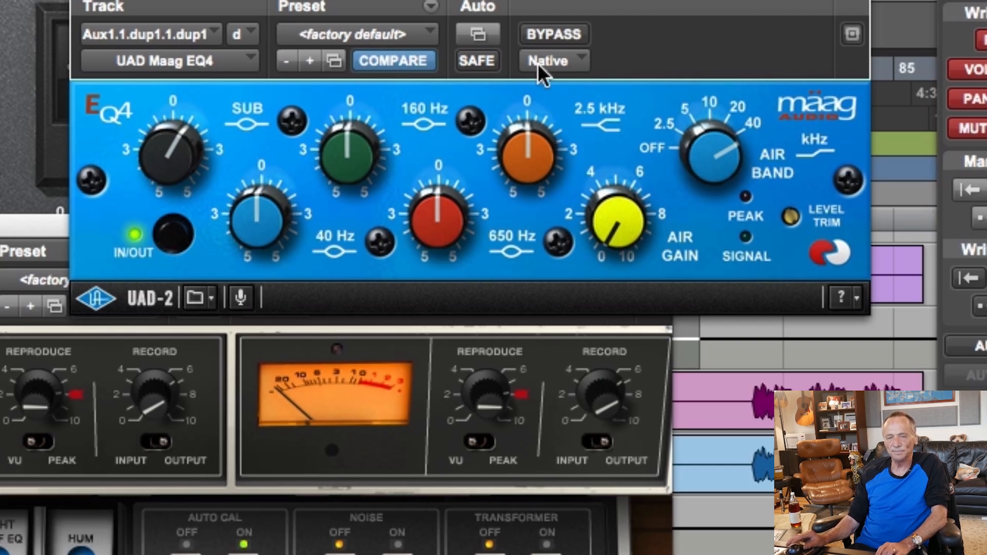
mouse_move(554, 34)
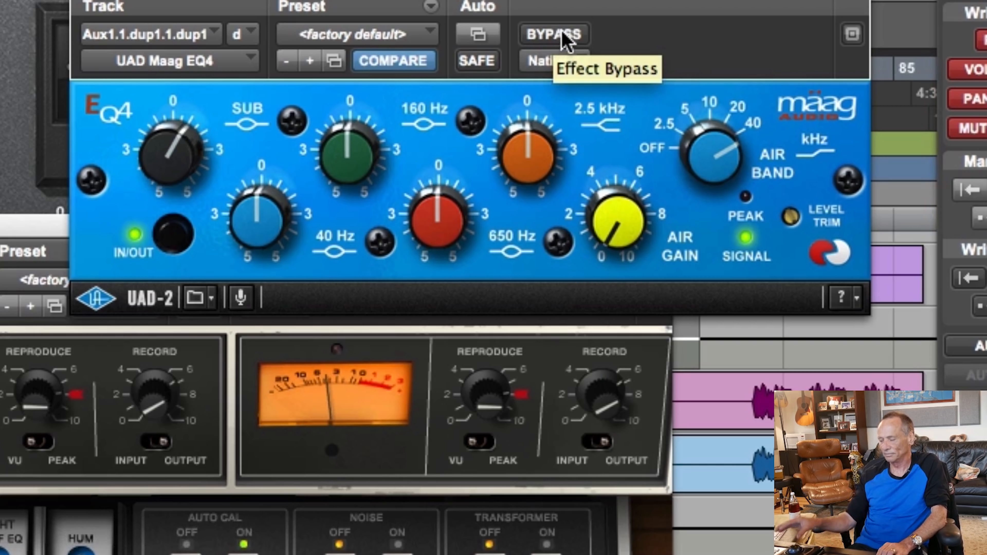
Step: Bypass the Maag EQ4 to compare the bus sound, then re-enable it
left_click(553, 33)
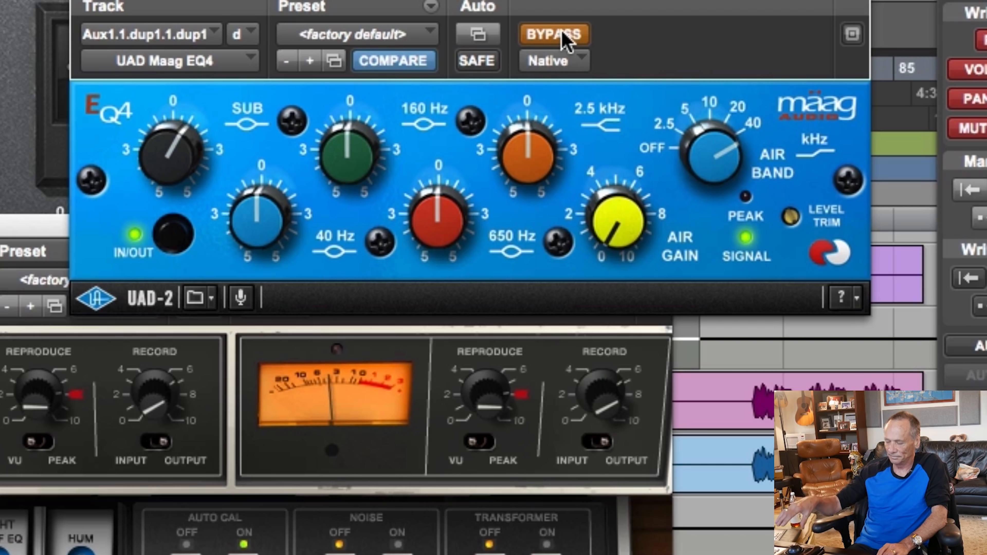
left_click(552, 33)
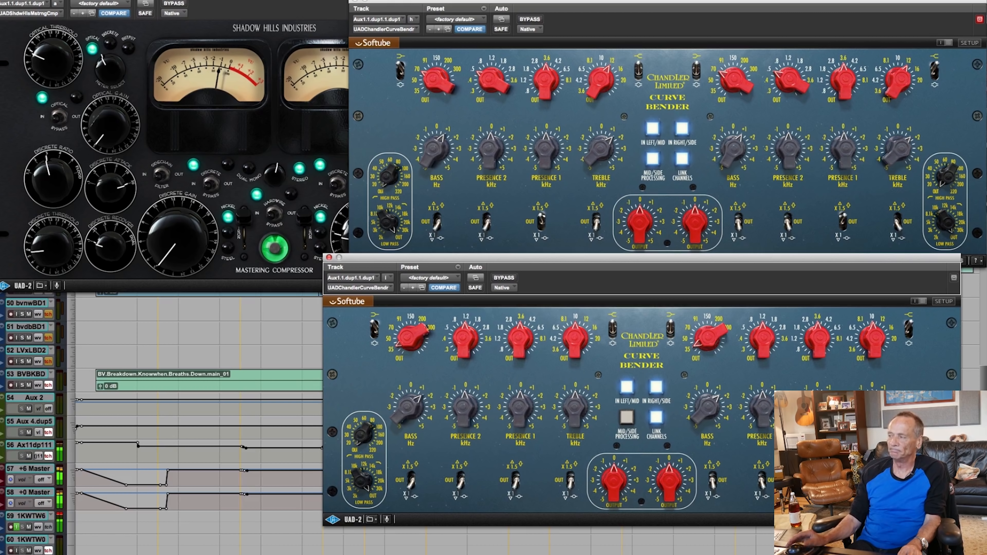
Step: Bring up the UAD Chandler Curve Bender EQ from its insert slot
left_click(502, 278)
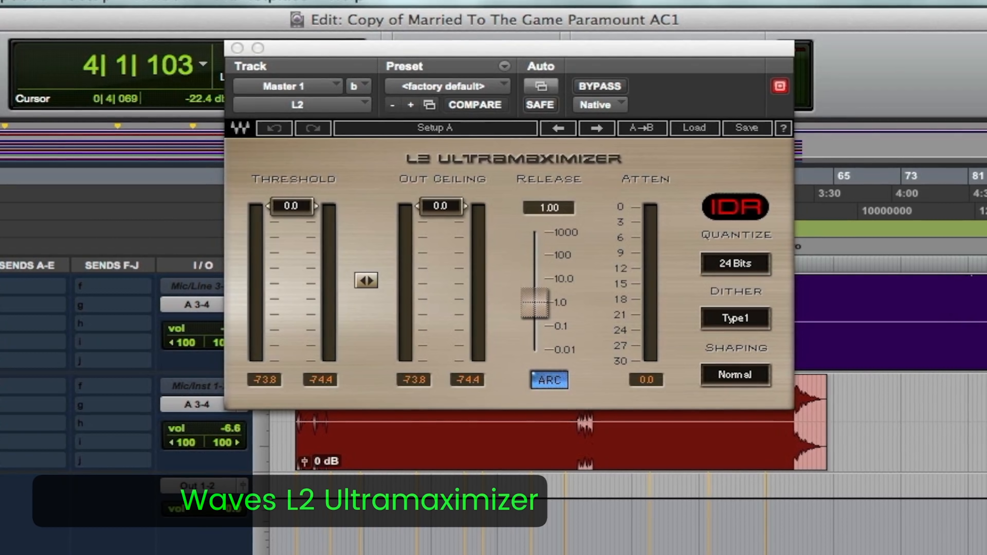
Step: Bypass the Waves L2 Ultramaximizer on Master 1 during playback
left_click(598, 86)
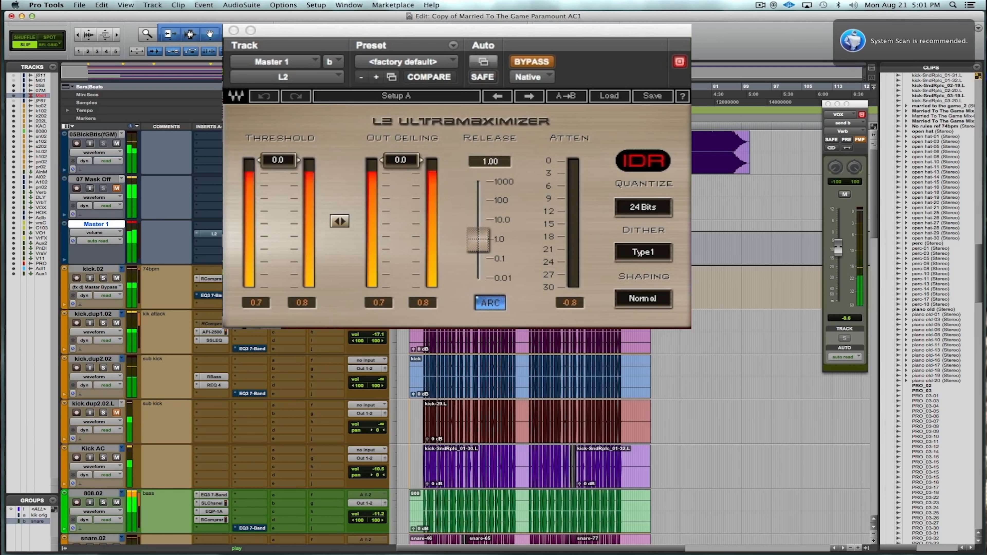
Step: Re-enable the L2, lower its Out Ceiling to about -0.2 dB and begin adjusting Threshold
left_click(531, 62)
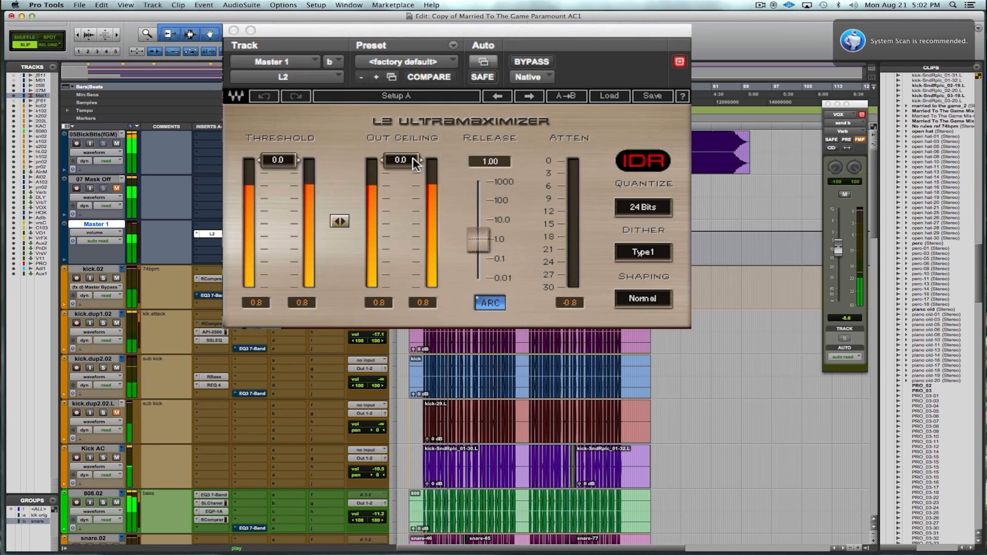
left_click_drag(401, 160, 401, 165)
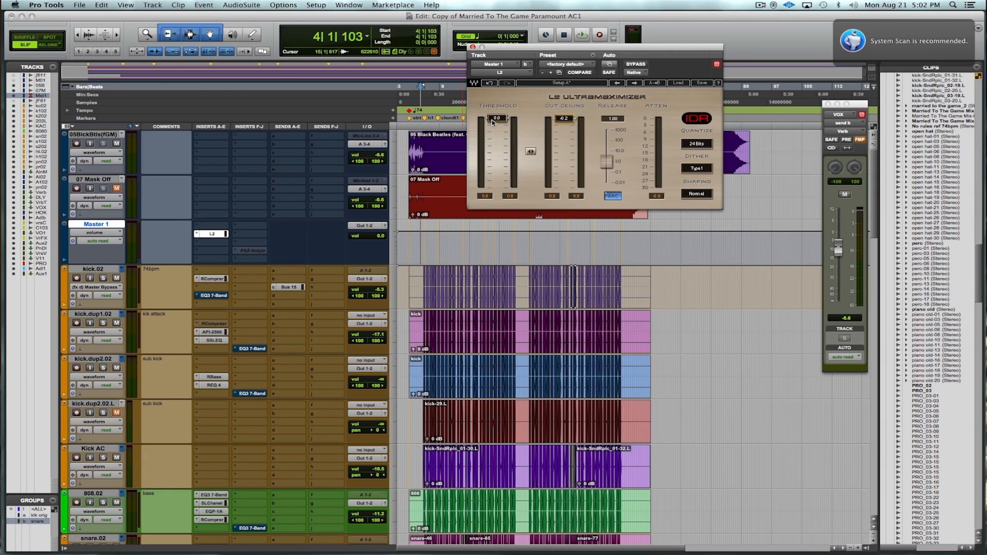
mouse_move(494, 123)
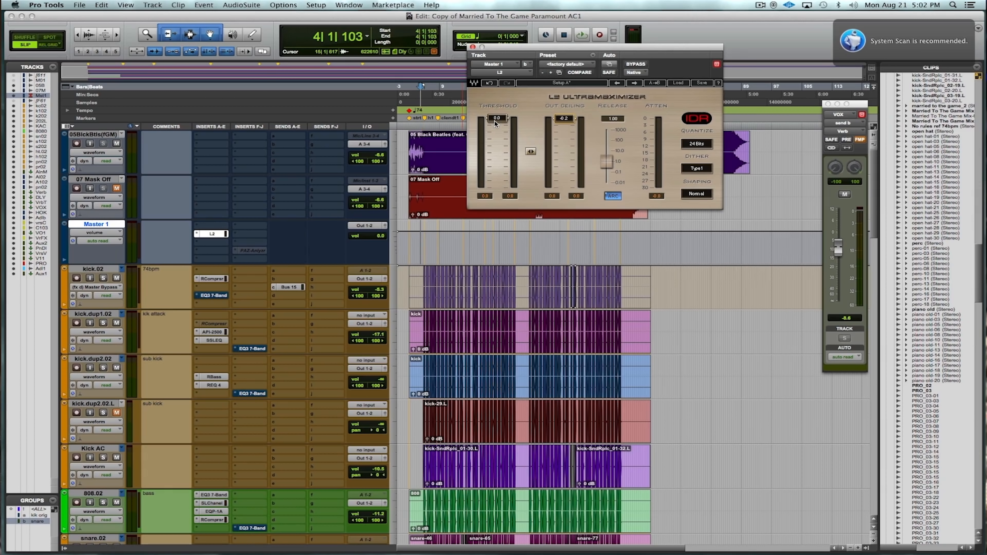
left_click(580, 35)
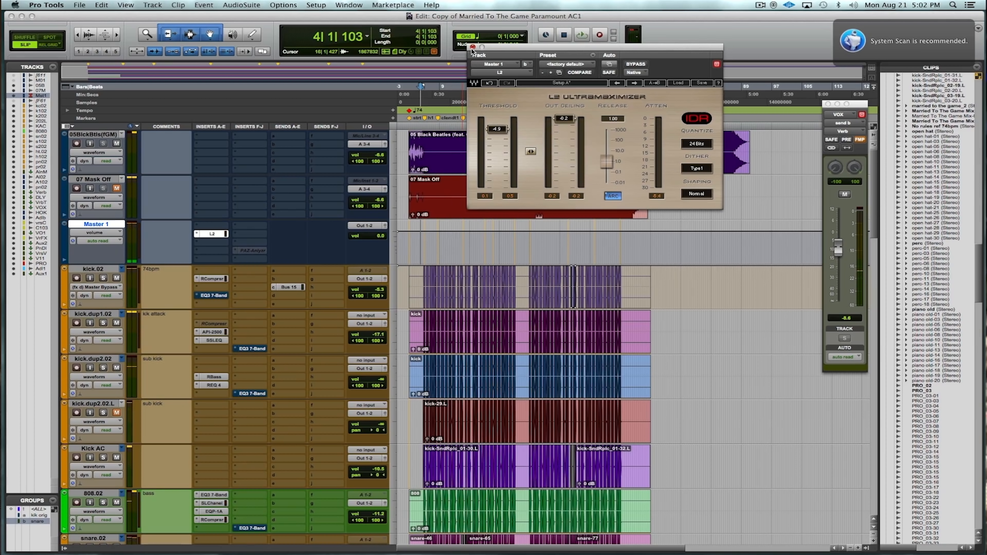
Step: Close the L2 Ultramaximizer window, keeping the limiter inserted with its new settings
left_click(473, 47)
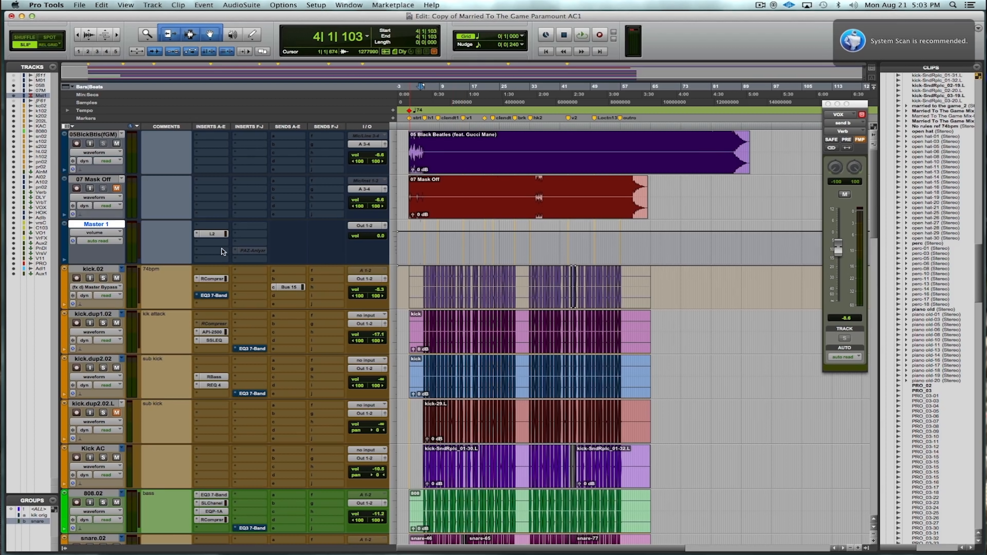
Step: Insert Waves LinMB (stereo) from Dynamics in the slot below L2 on Master 1
left_click(212, 233)
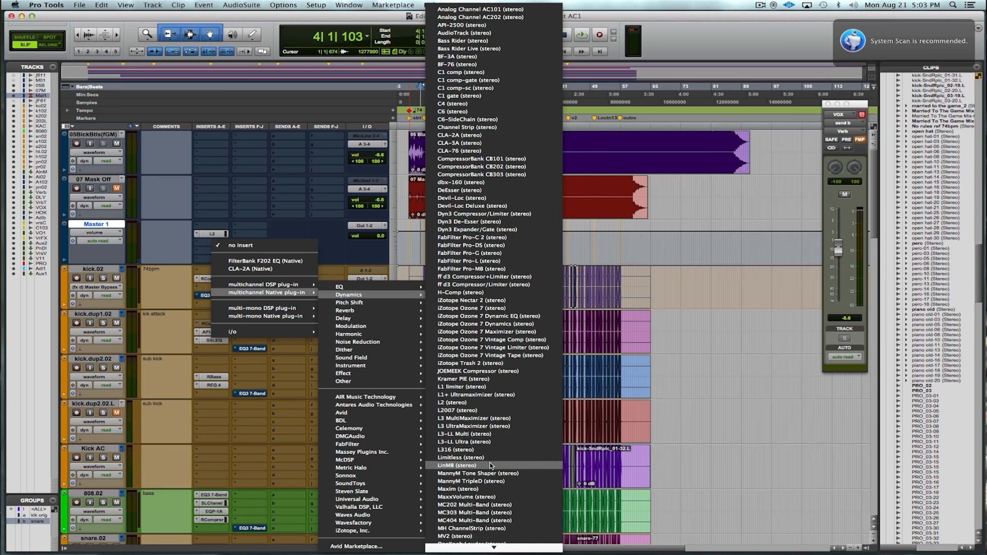
left_click(457, 466)
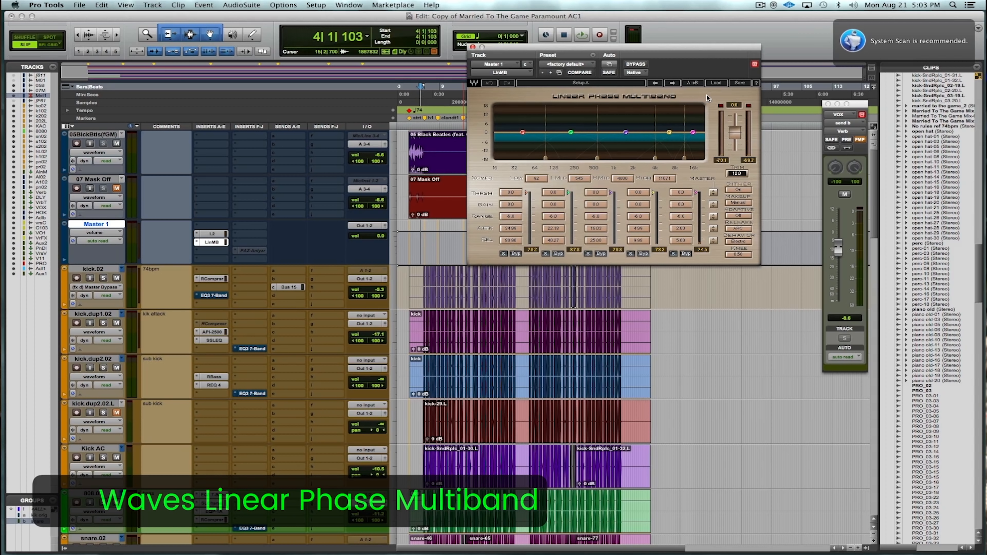
Step: Load the Adaptive Multi Electro Mastering factory preset into the LinMB
left_click(715, 82)
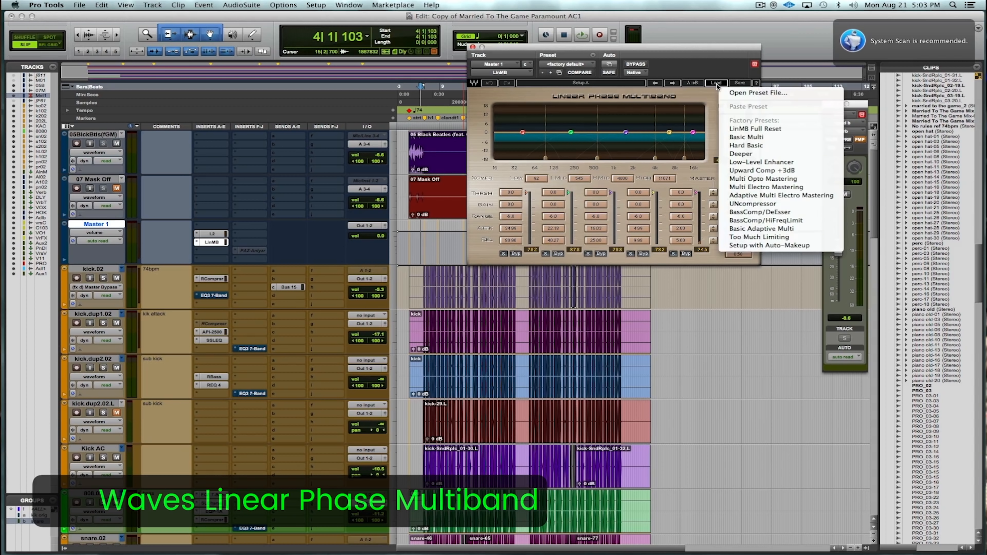
mouse_move(752, 203)
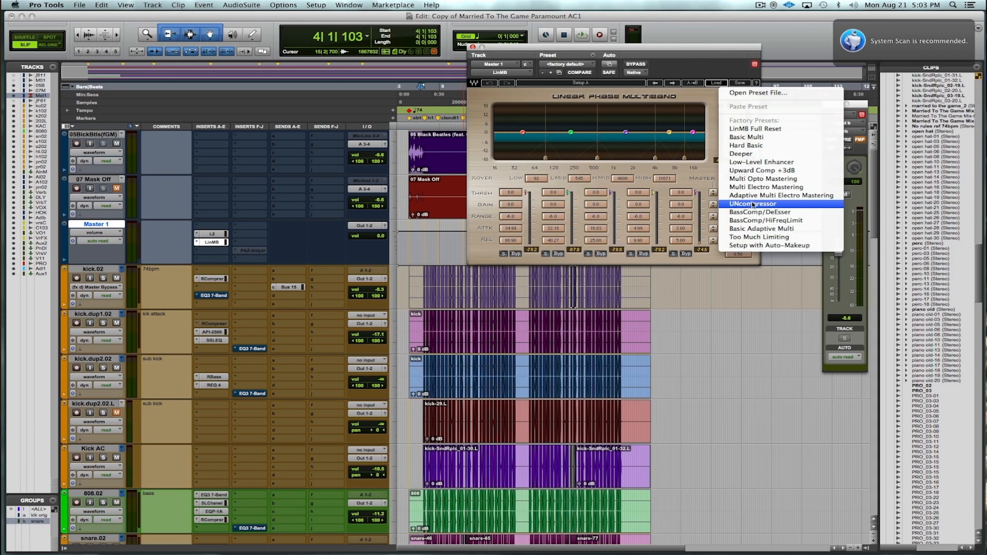
mouse_move(780, 196)
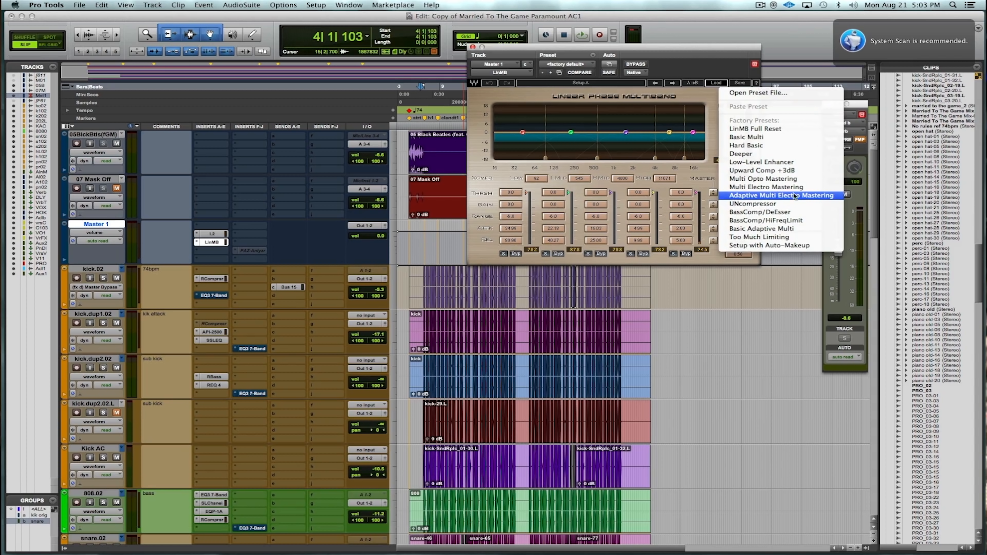
left_click(781, 195)
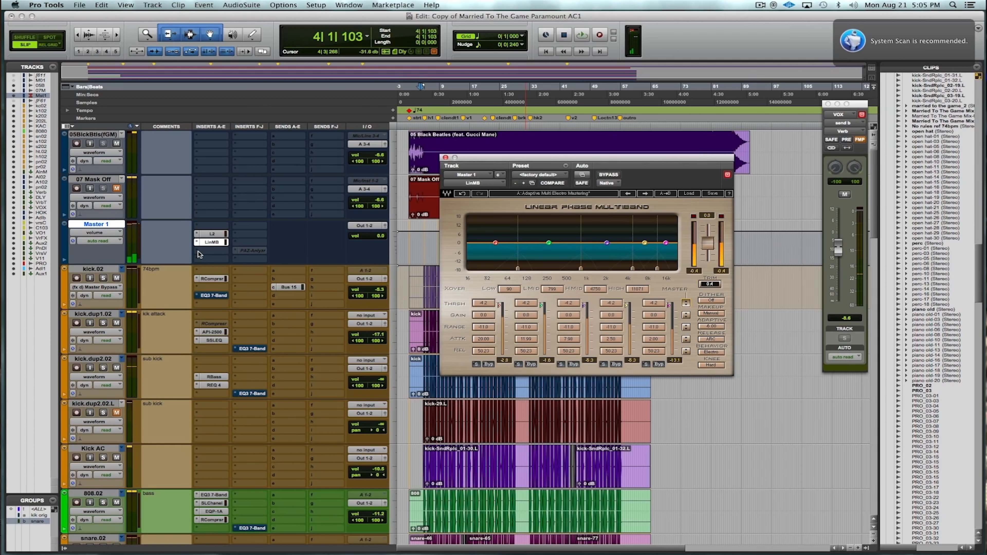
Step: Insert a second L2 Ultramaximizer in the third Master 1 slot and adjust its threshold
left_click(212, 254)
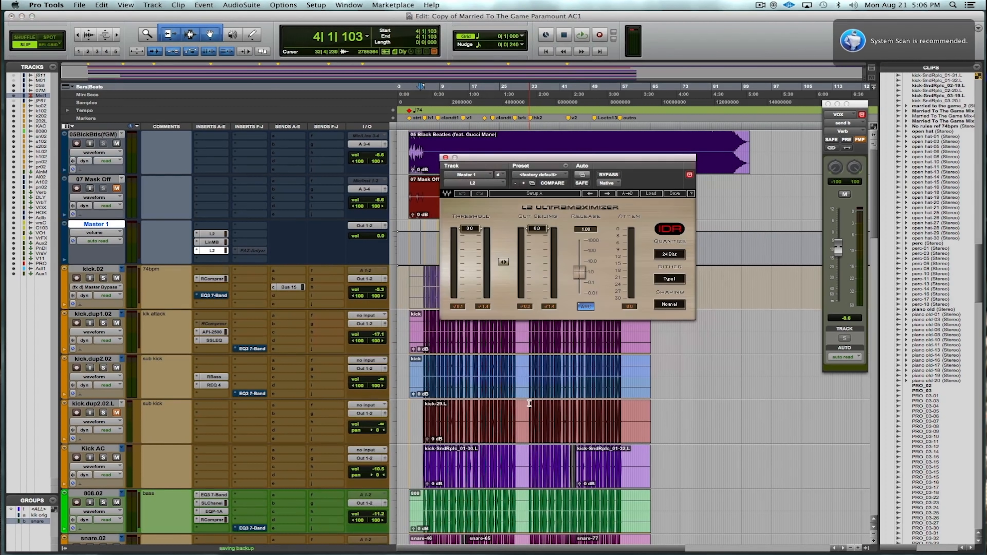
left_click_drag(480, 264, 479, 252)
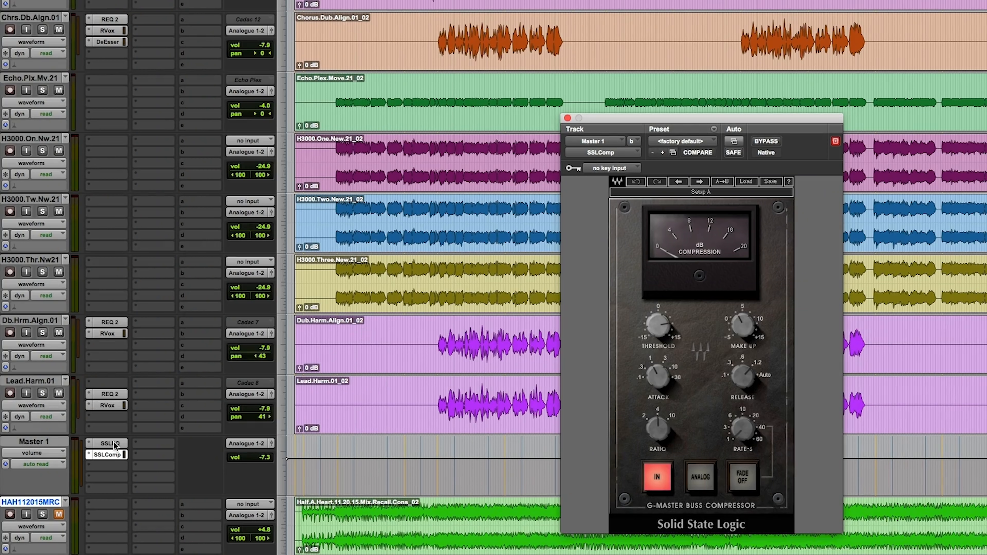
Step: Raise the SSL G-EQ HF gain on Master 1 to about +2.35 dB
left_click(107, 444)
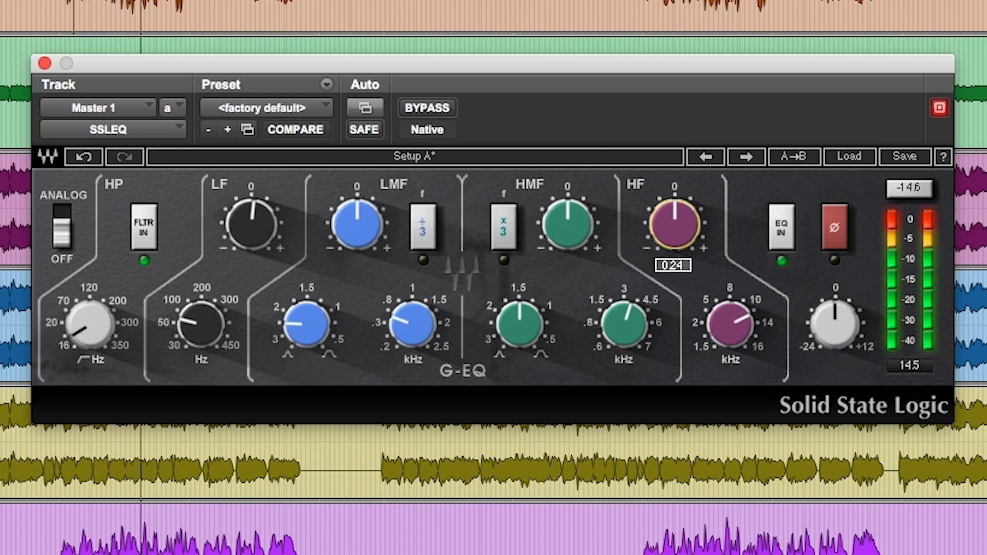
left_click_drag(673, 220, 675, 210)
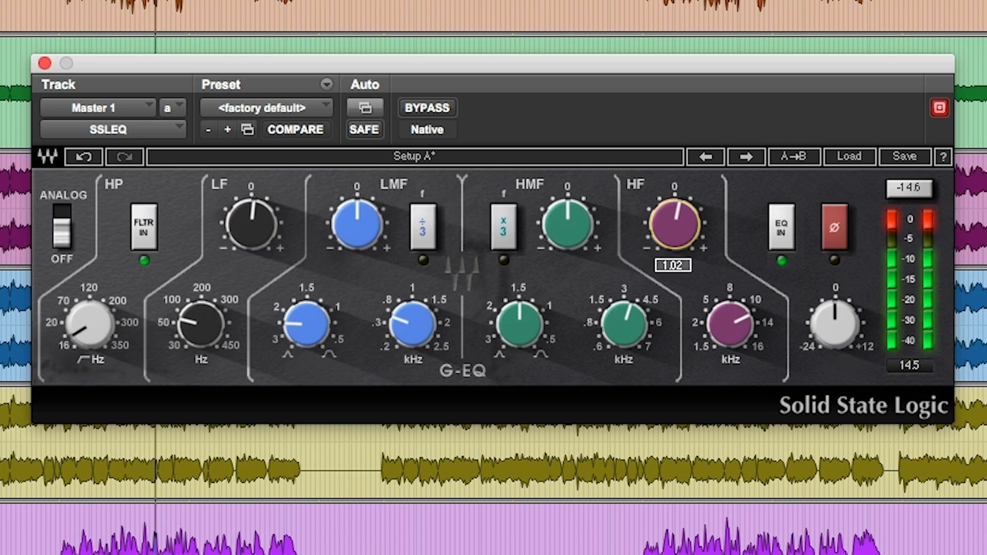
left_click_drag(673, 223, 677, 208)
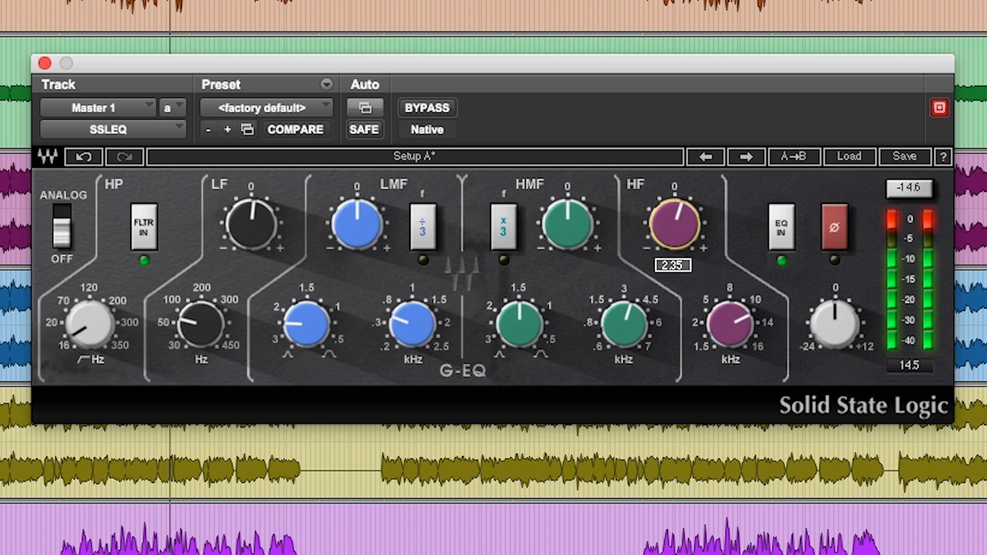
left_click_drag(673, 221, 677, 227)
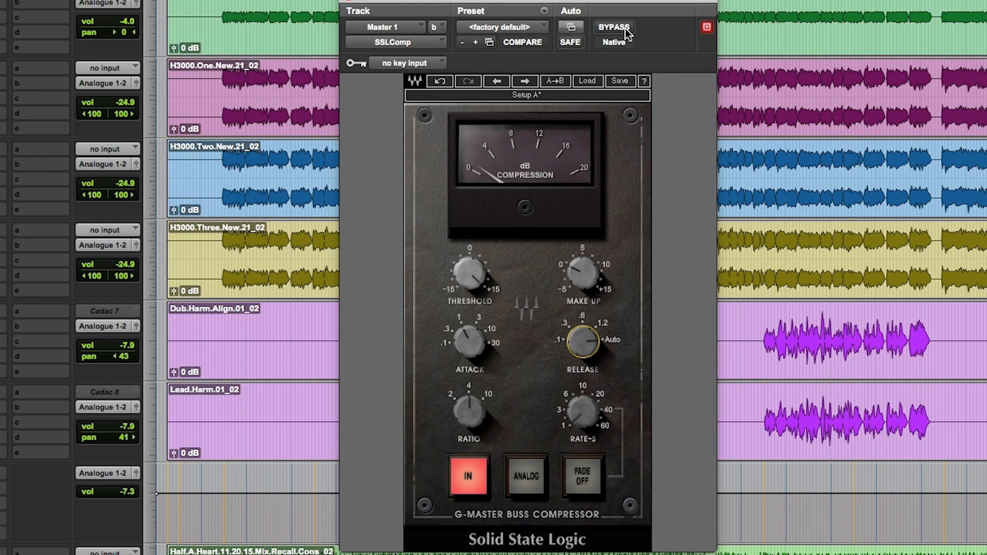
Step: Audition the Master 1 SSL bus compressor bypassed and re-enabled a few times to compare
left_click(614, 28)
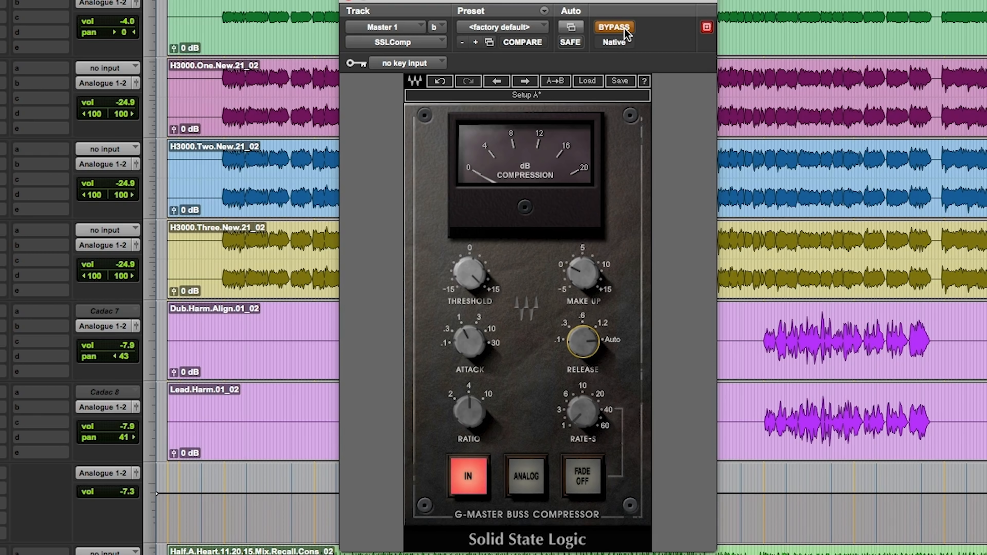
left_click(613, 27)
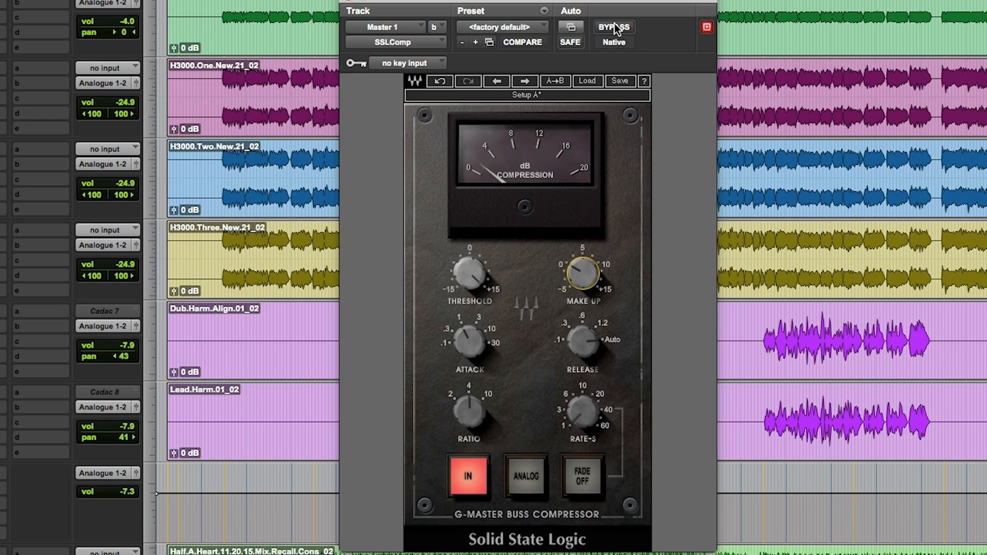
left_click(614, 27)
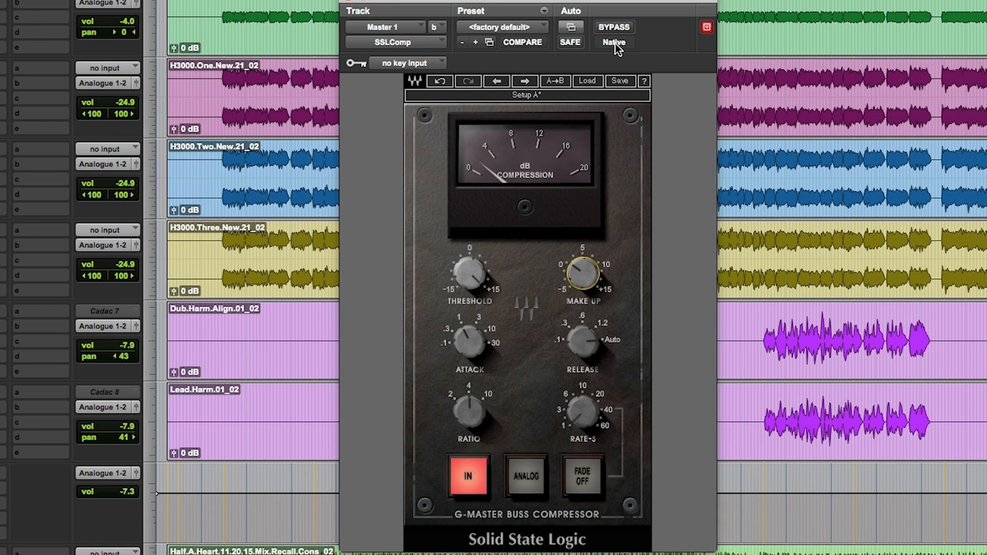
left_click(614, 26)
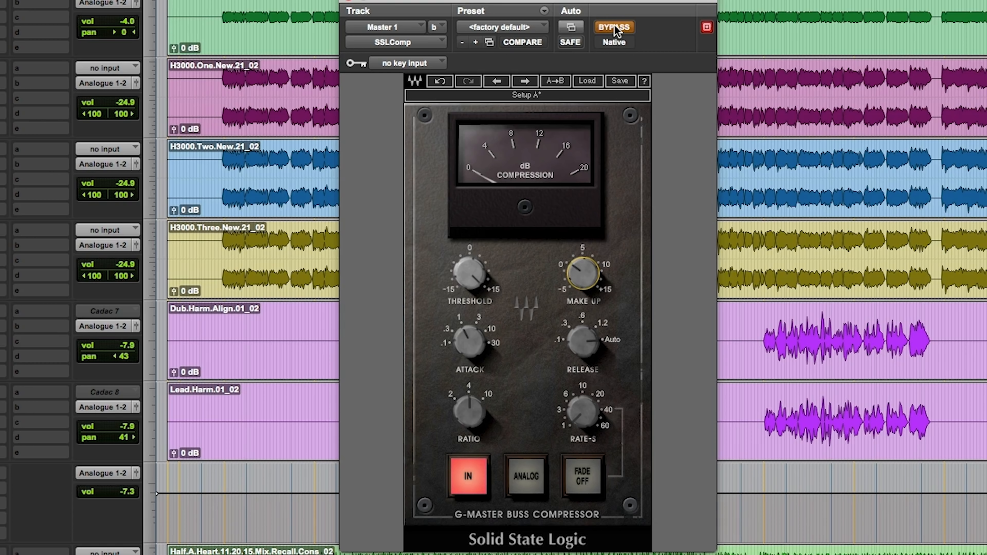
left_click(614, 26)
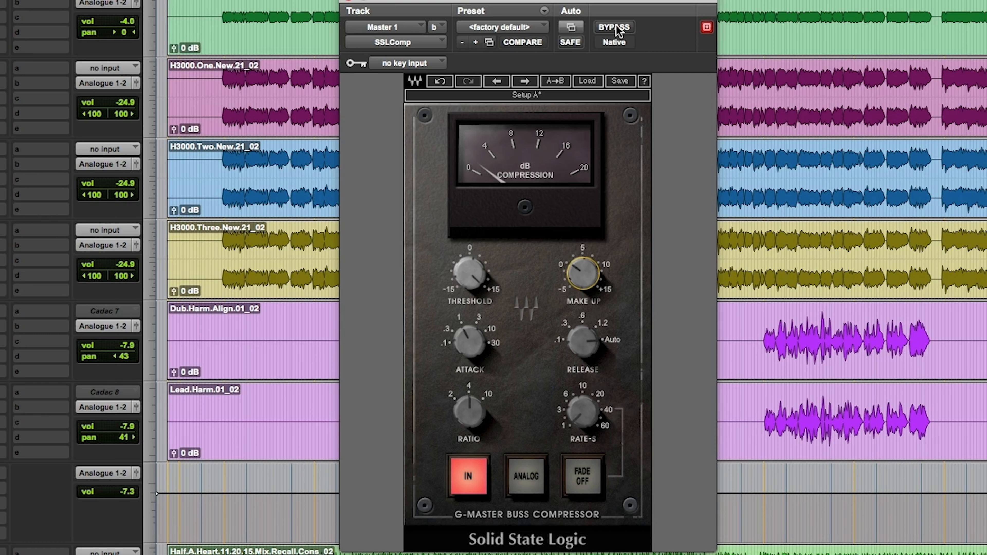
left_click(614, 27)
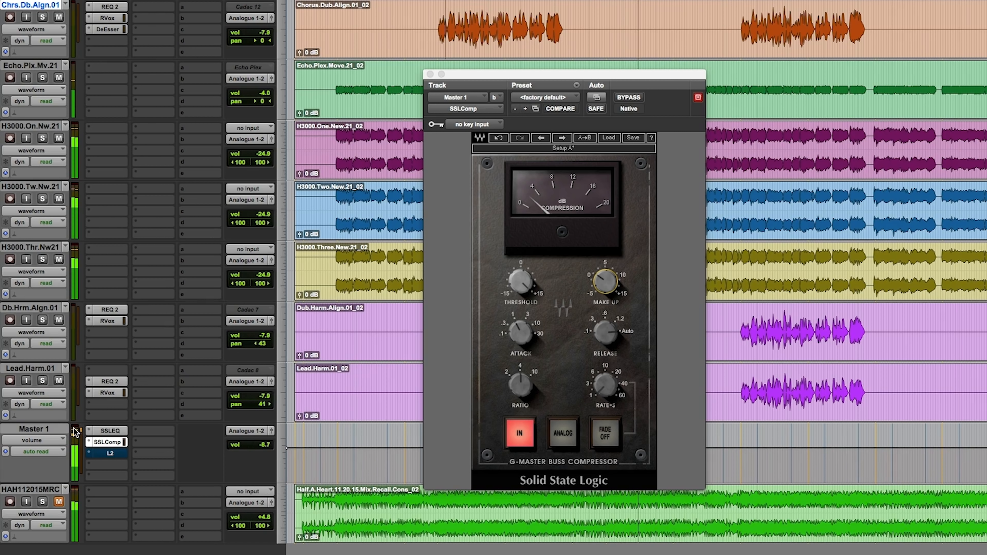
mouse_move(608, 50)
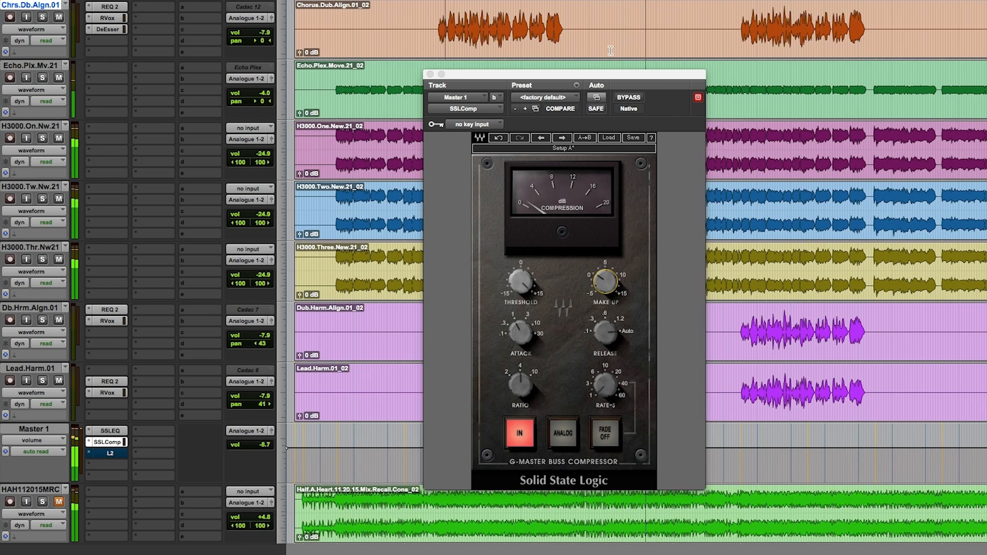
Step: Switch the master bus compressor out once more and back in, leaving it active
left_click(628, 97)
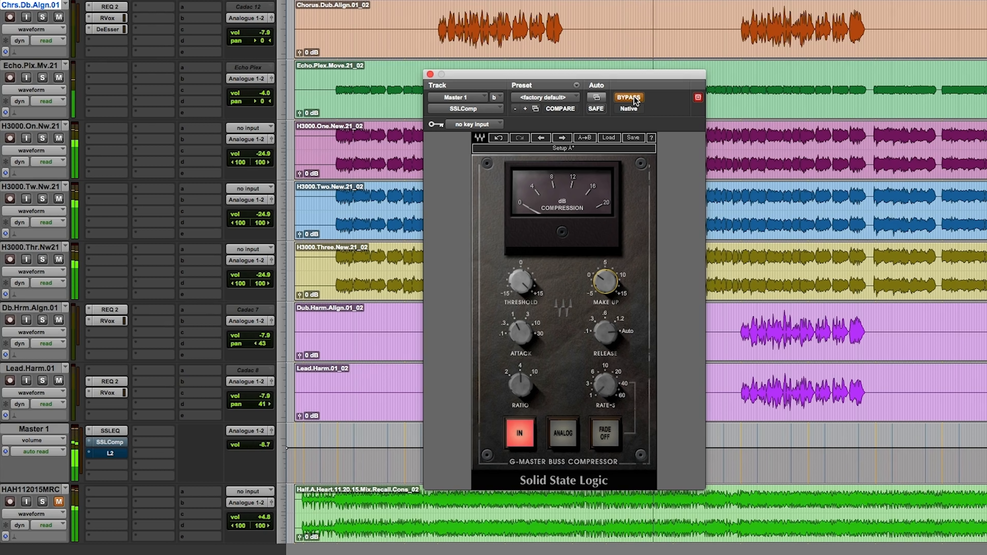
left_click(628, 98)
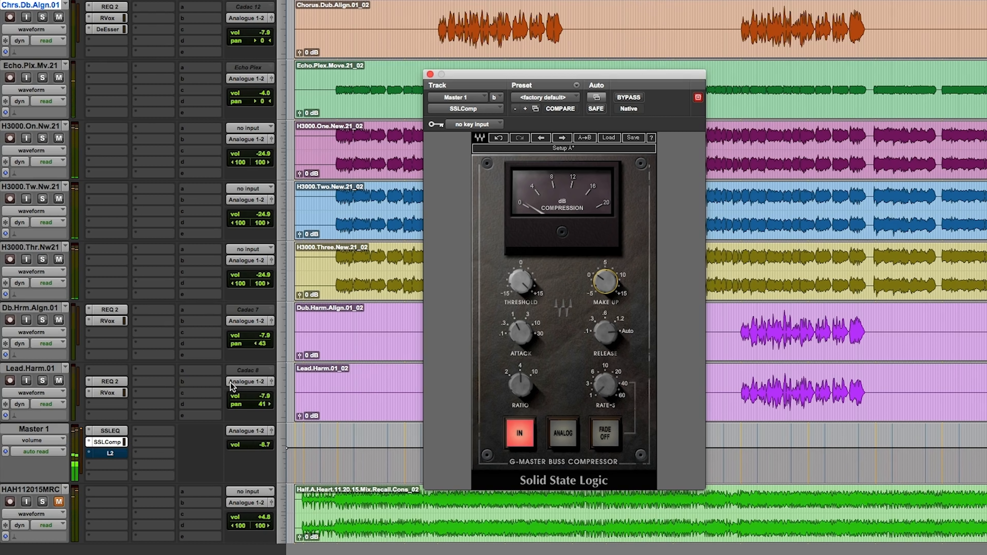
mouse_move(251, 382)
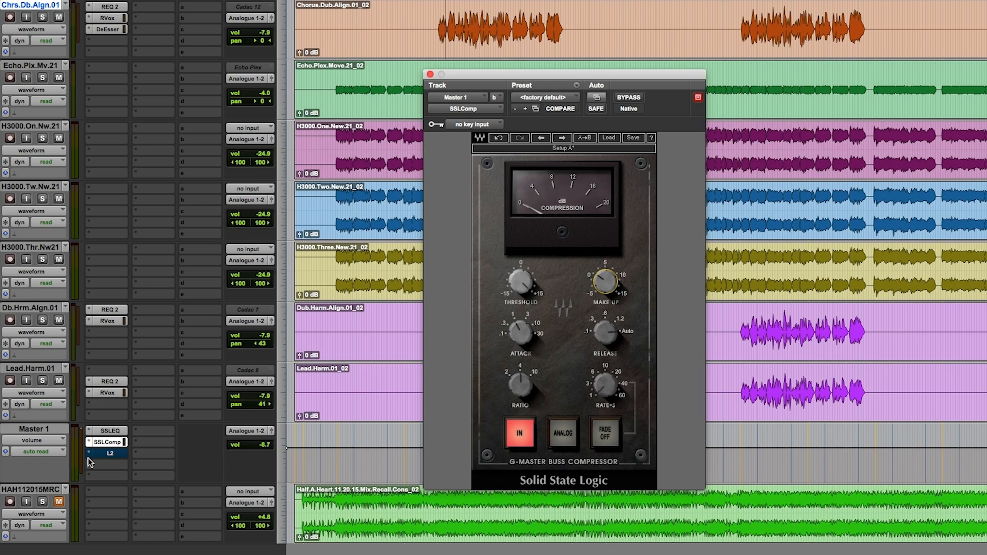
Step: Lower the Master 1 L2 limiter threshold from 0.0 to about -4.9 dB in small drags
left_click(110, 452)
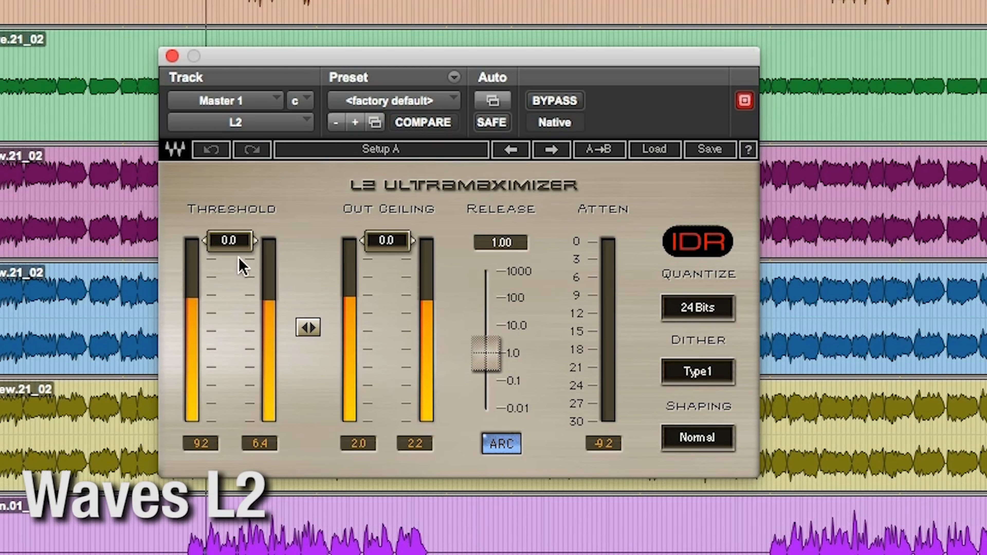
left_click_drag(231, 241, 230, 252)
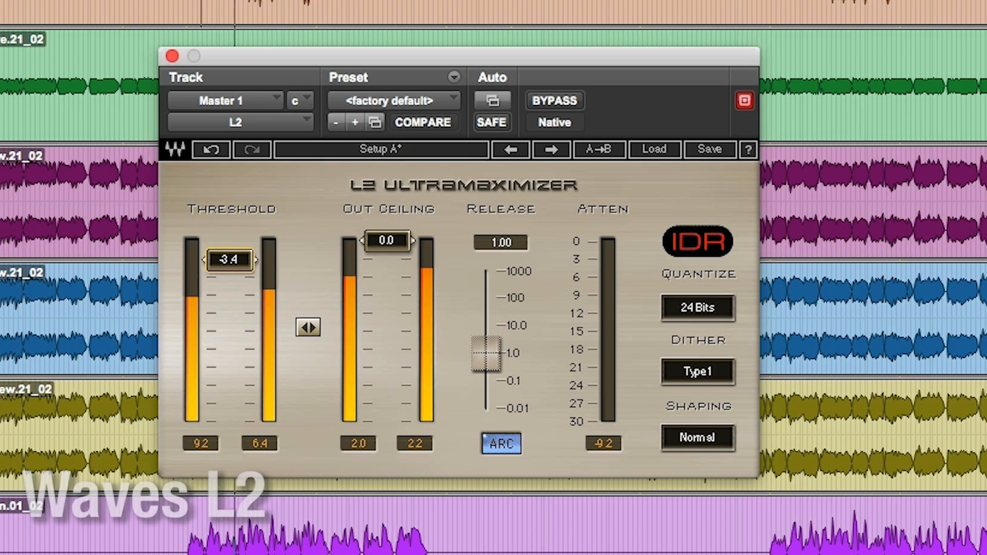
left_click_drag(230, 259, 230, 264)
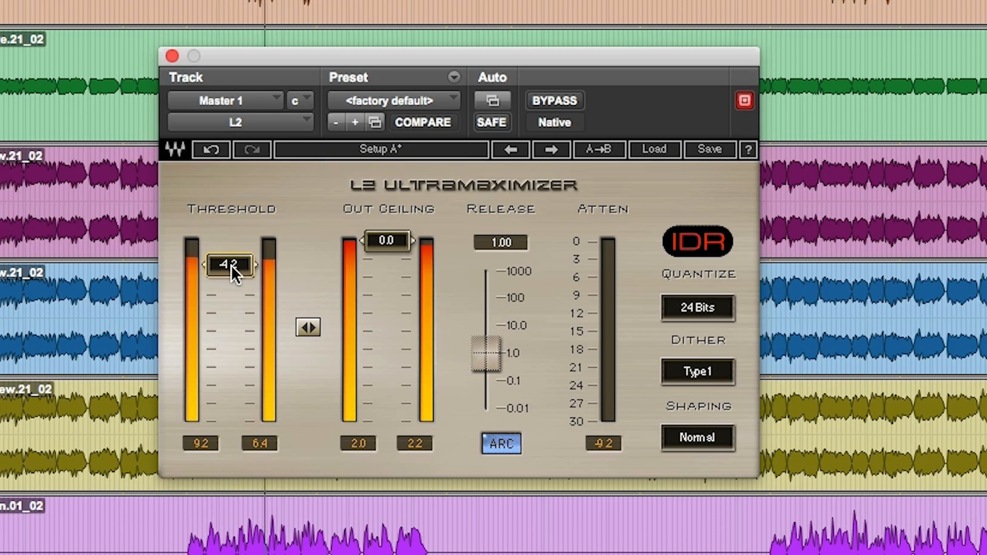
left_click_drag(229, 274, 230, 267)
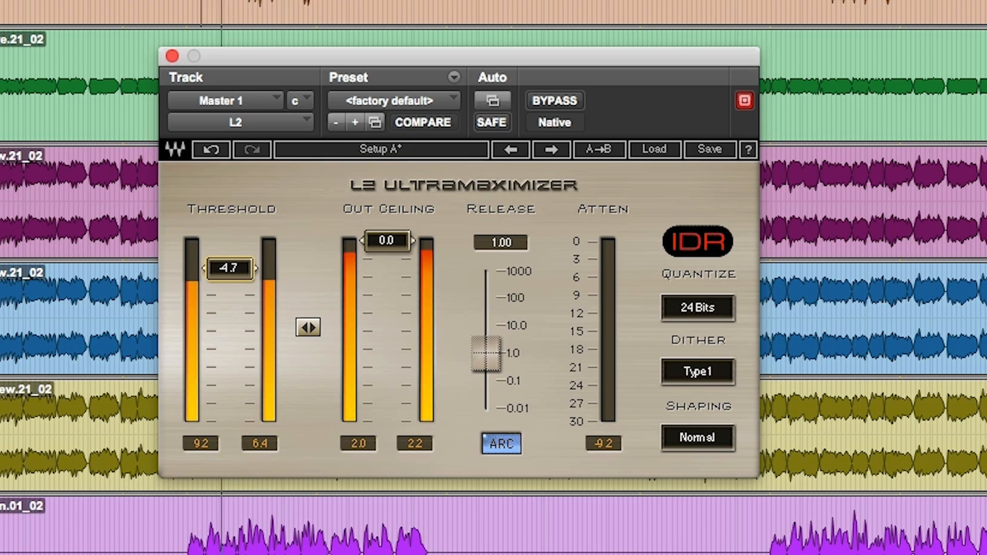
left_click_drag(230, 268, 230, 271)
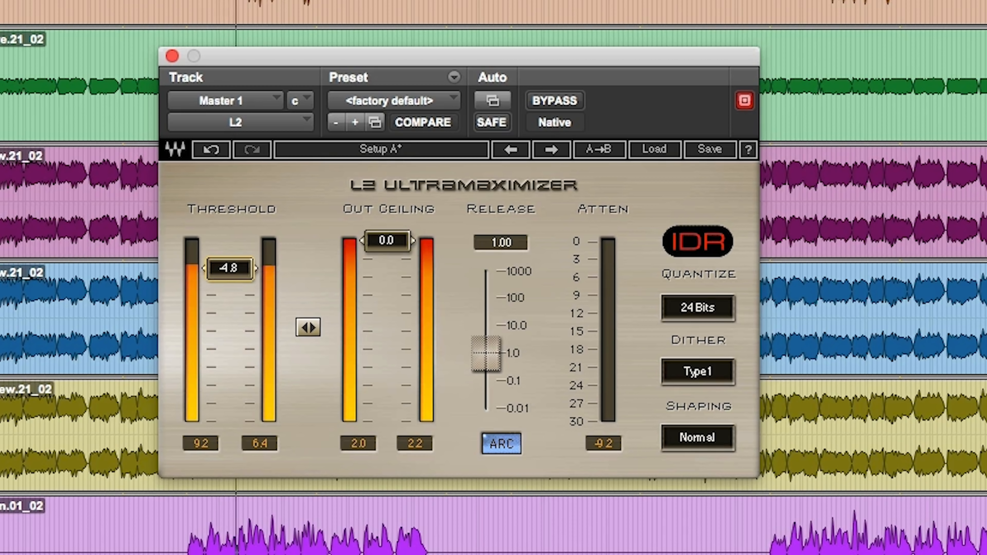
left_click_drag(229, 267, 229, 271)
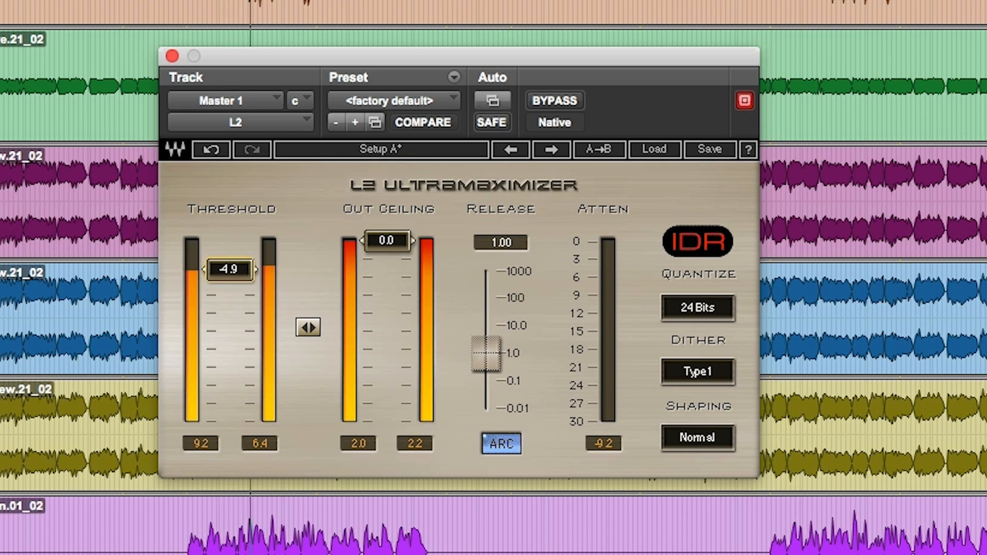
left_click_drag(230, 270, 255, 264)
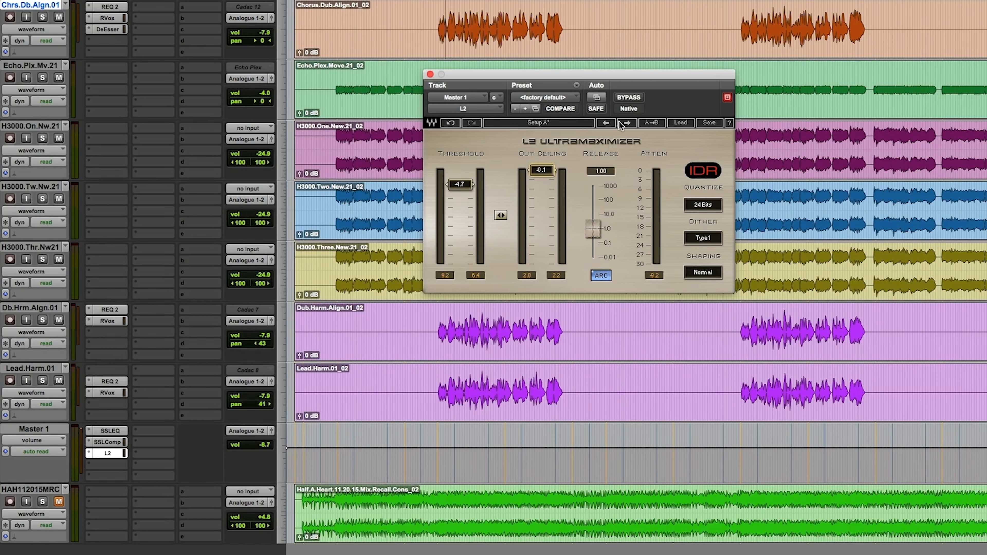
mouse_move(637, 96)
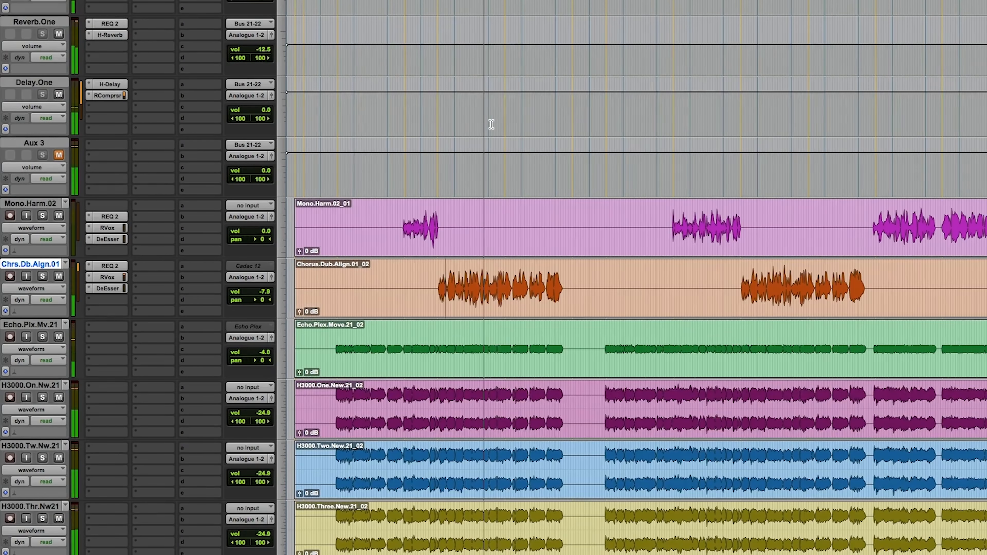
scroll("down", 3)
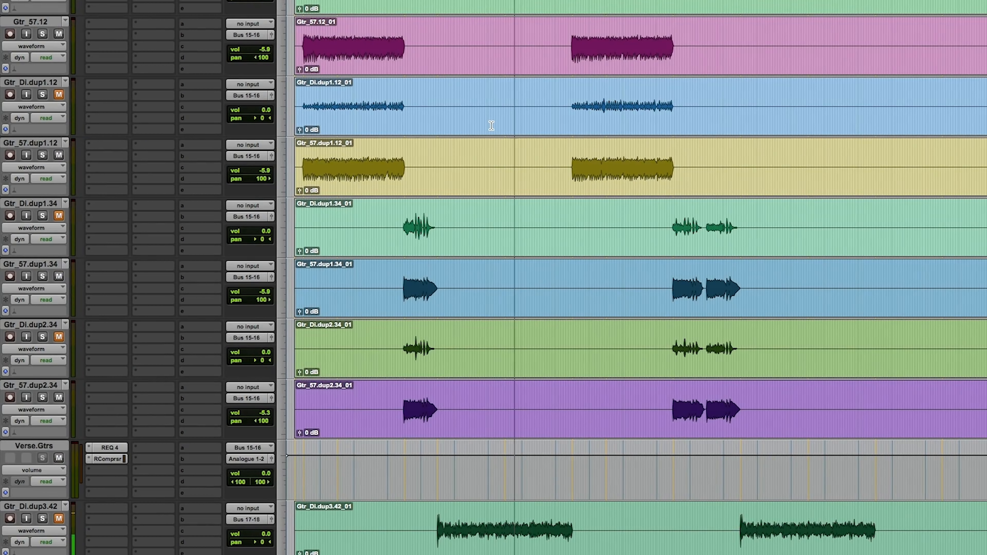
scroll("down", 3)
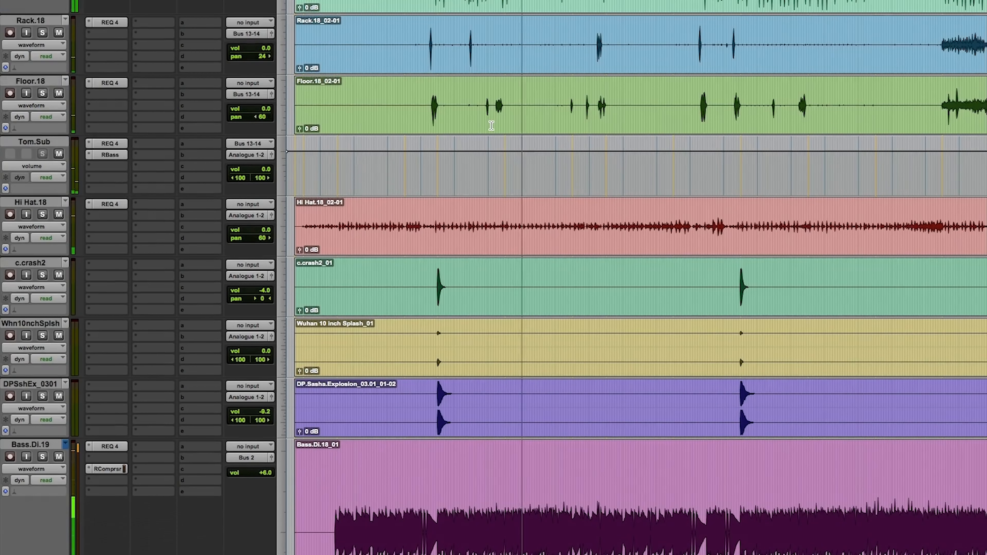
scroll("down", 3)
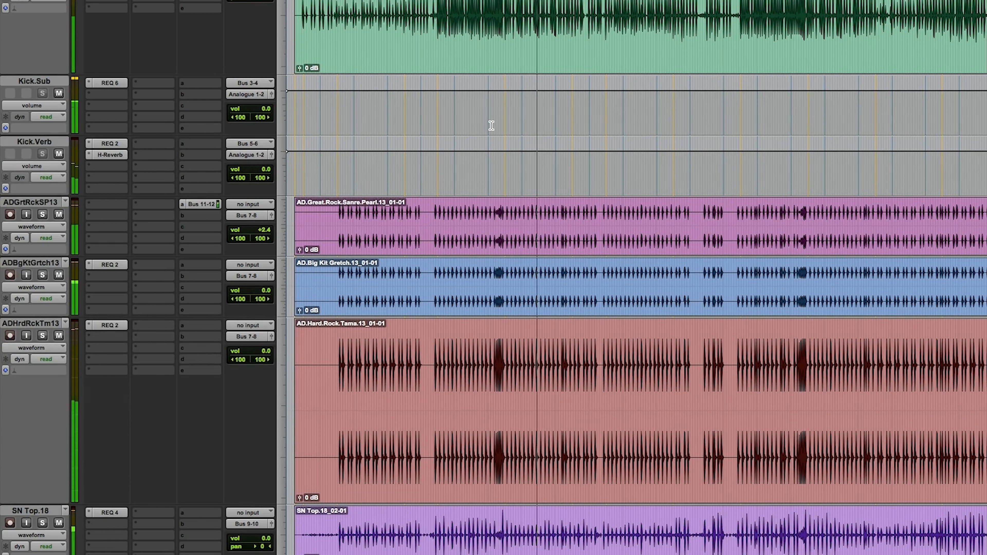
scroll("down", 3)
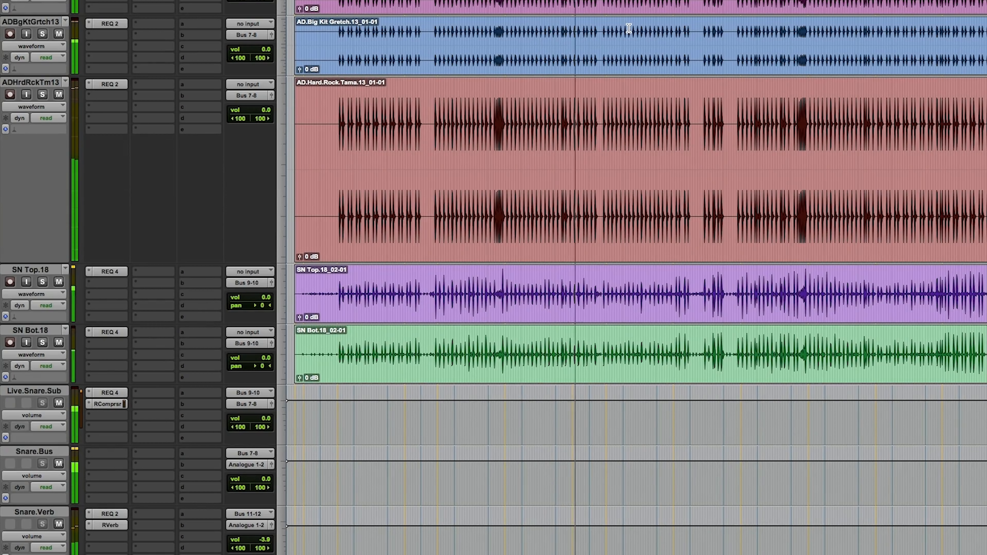
scroll("down", 3)
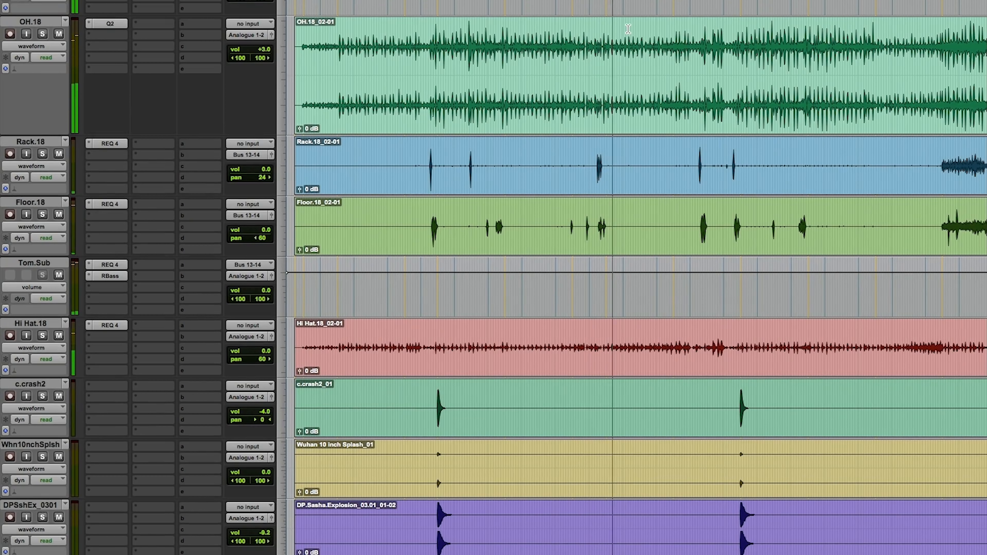
scroll("down", 3)
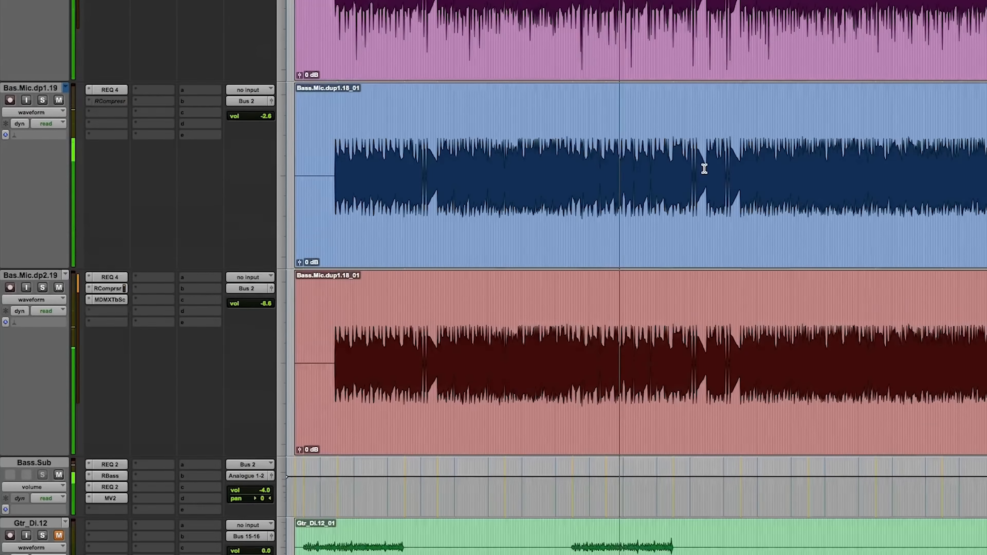
scroll("down", 3)
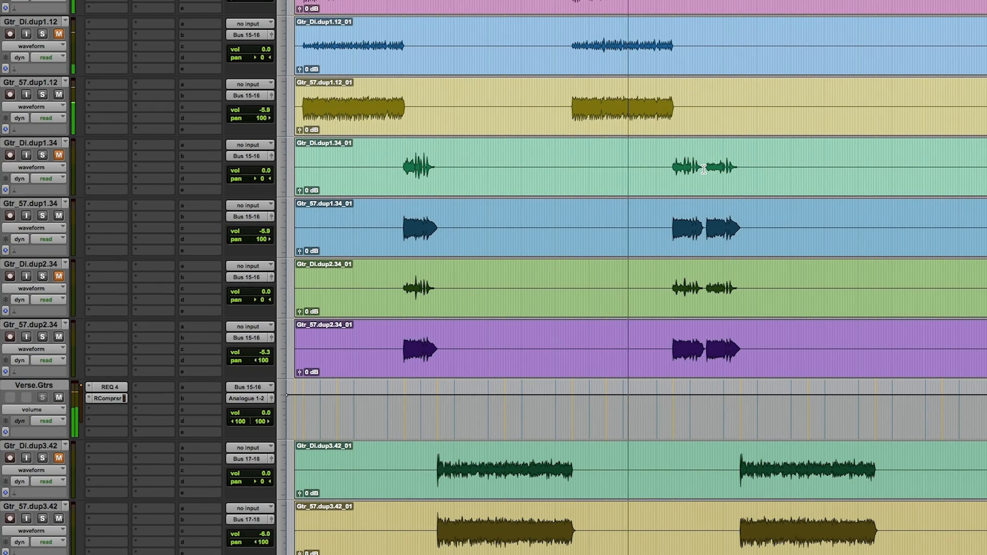
scroll("down", 3)
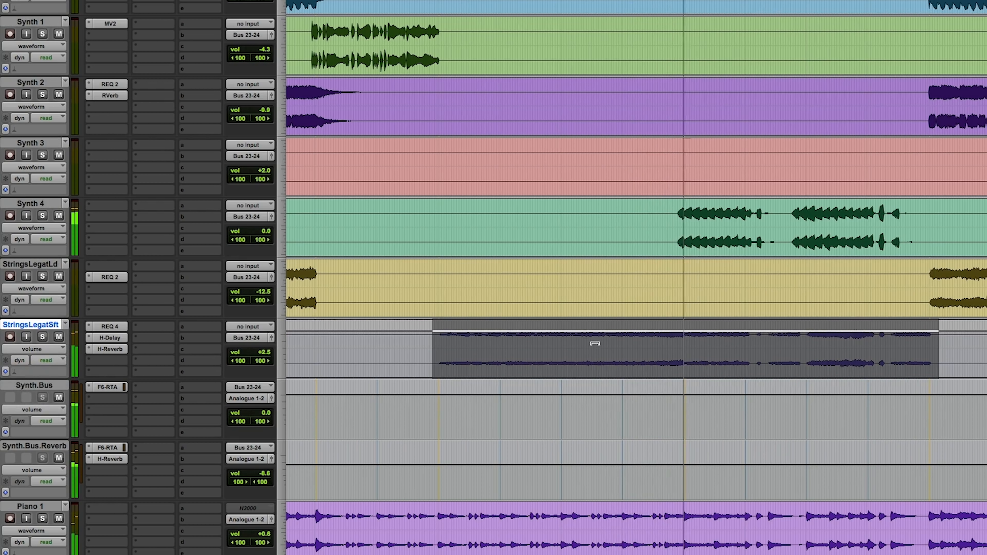
Step: Raise the StringsLegatSft clip gain by 1.5 dB to +4.0 dB
left_click_drag(594, 333, 595, 325)
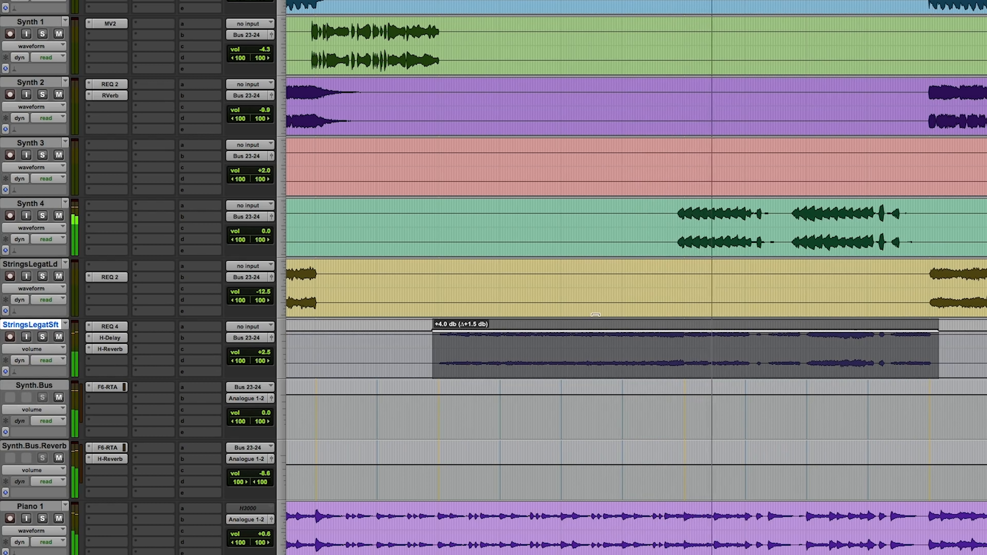
left_click_drag(592, 325, 433, 330)
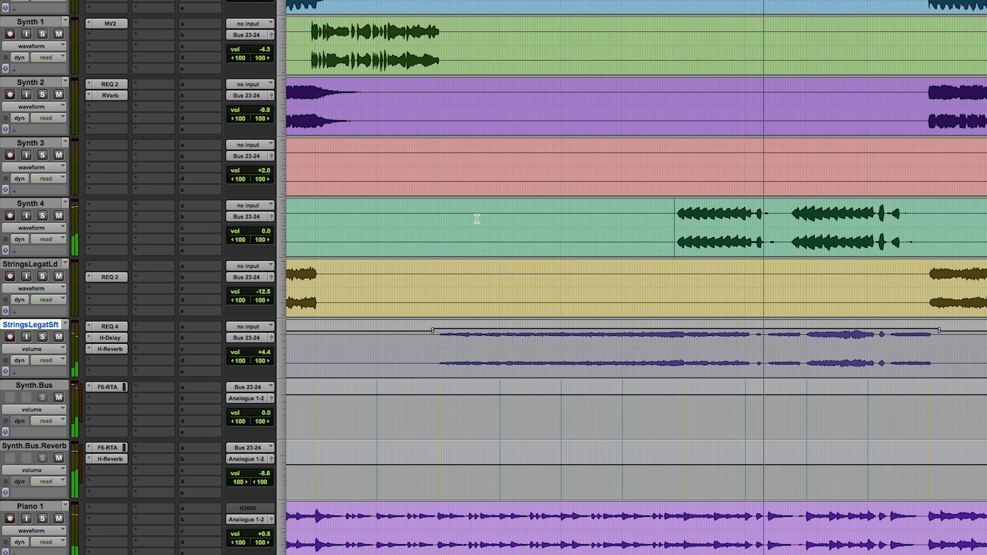
left_click(43, 216)
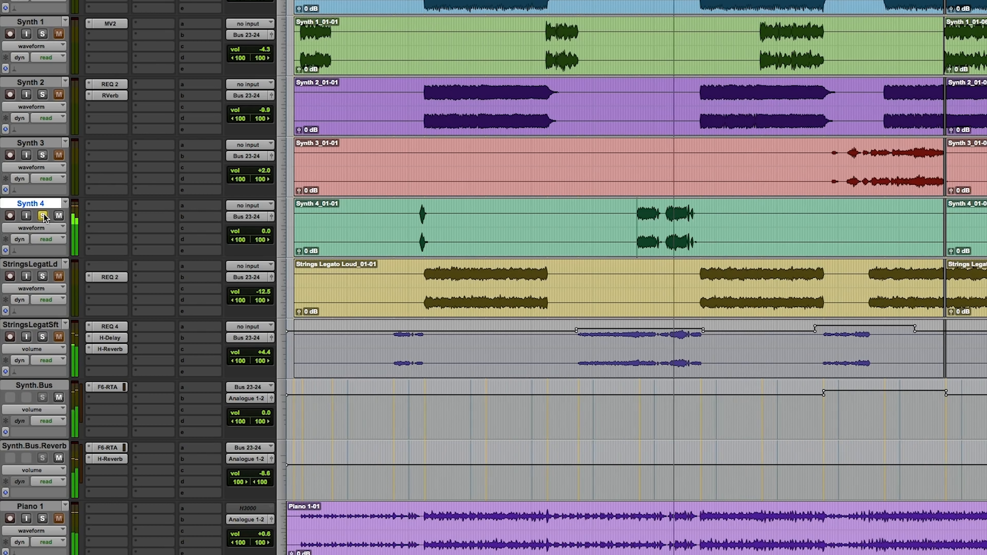
left_click(31, 168)
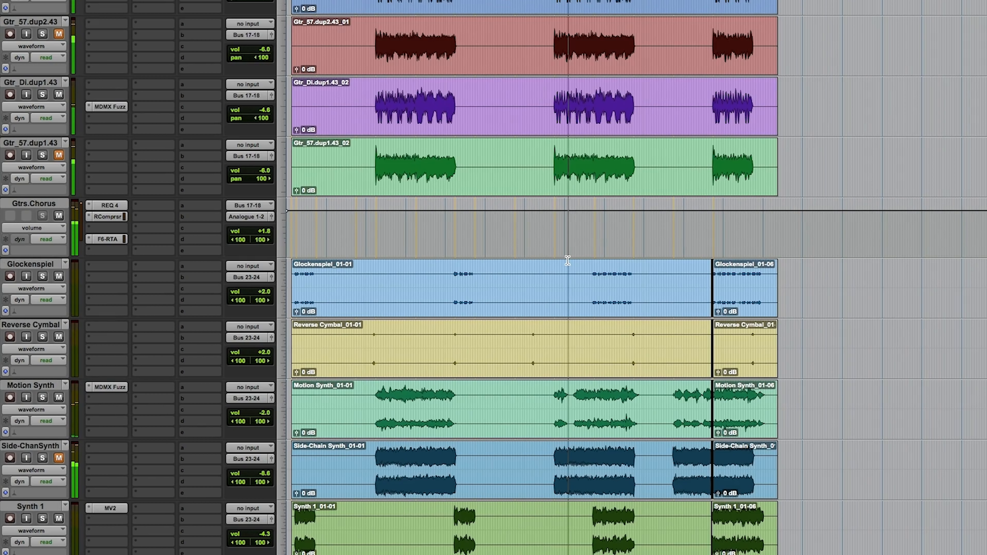
Step: Scroll the Edit window down past the vocal and effects tracks to the Bass.Sub track
scroll("down", 3)
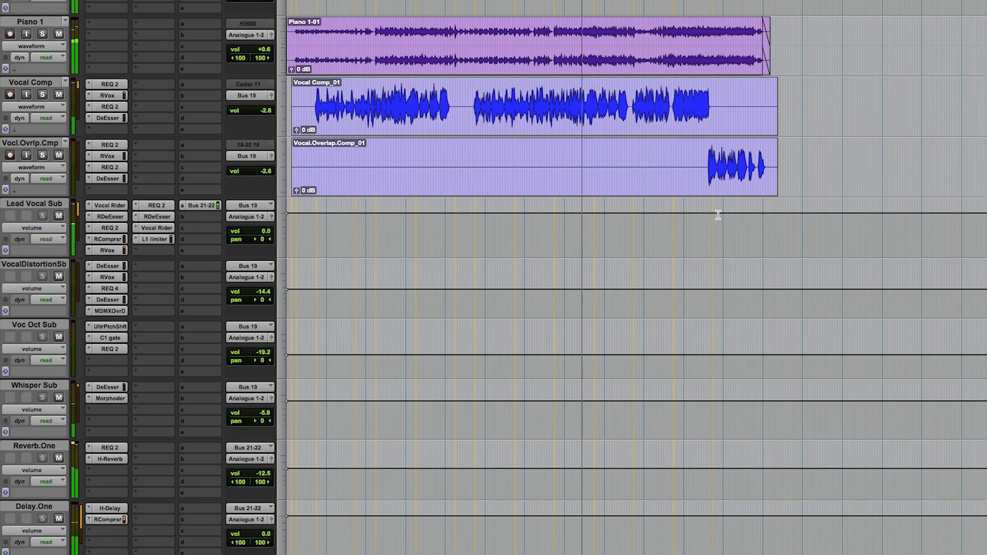
scroll("down", 3)
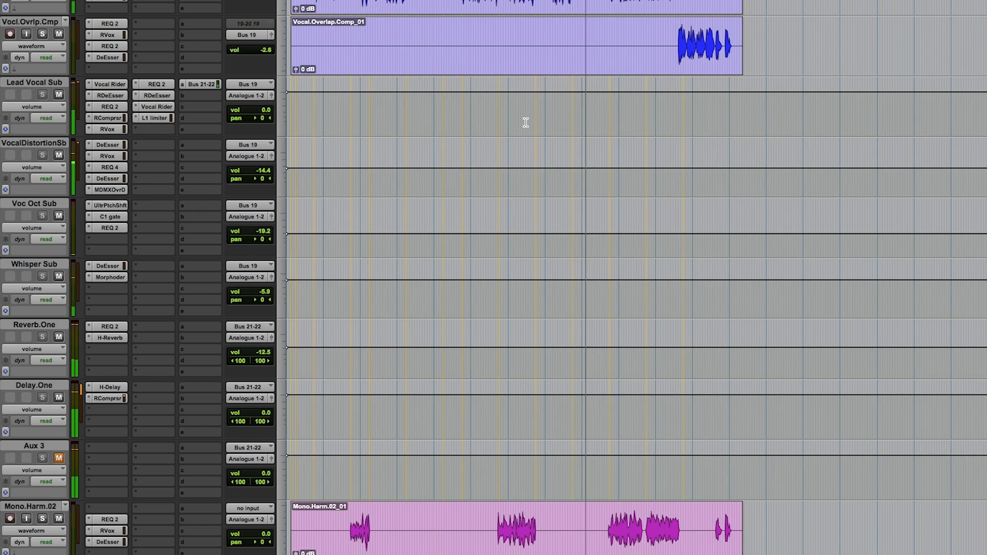
scroll("down", 3)
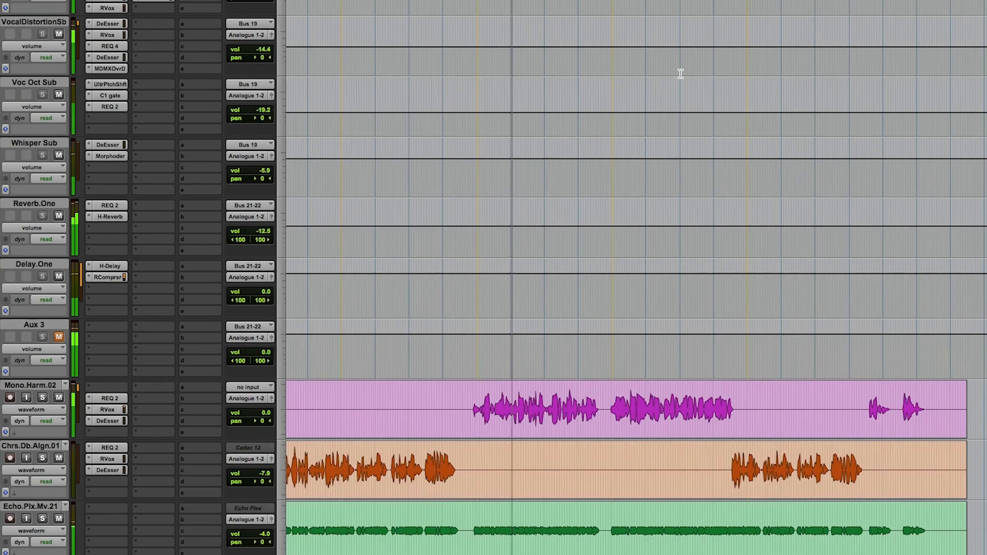
scroll("down", 3)
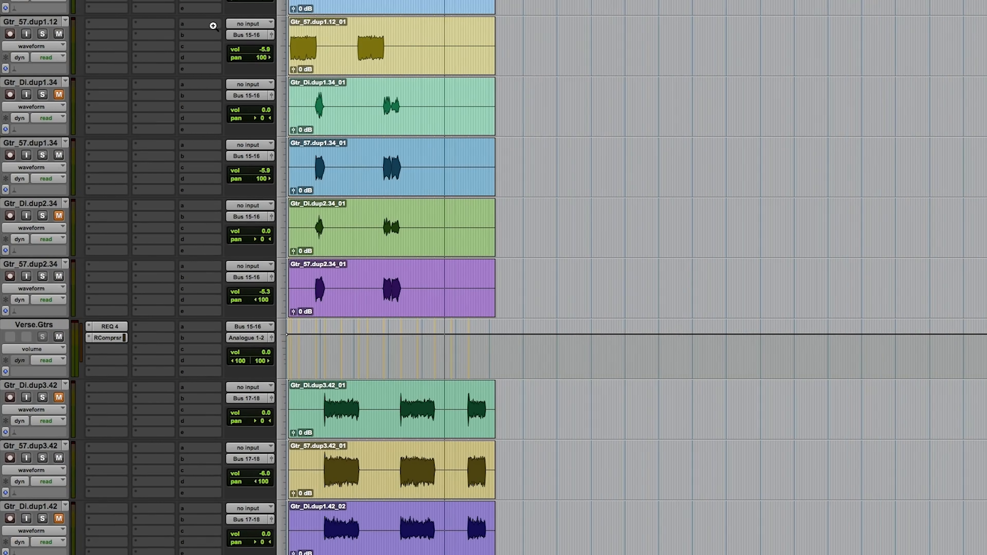
scroll("down", 3)
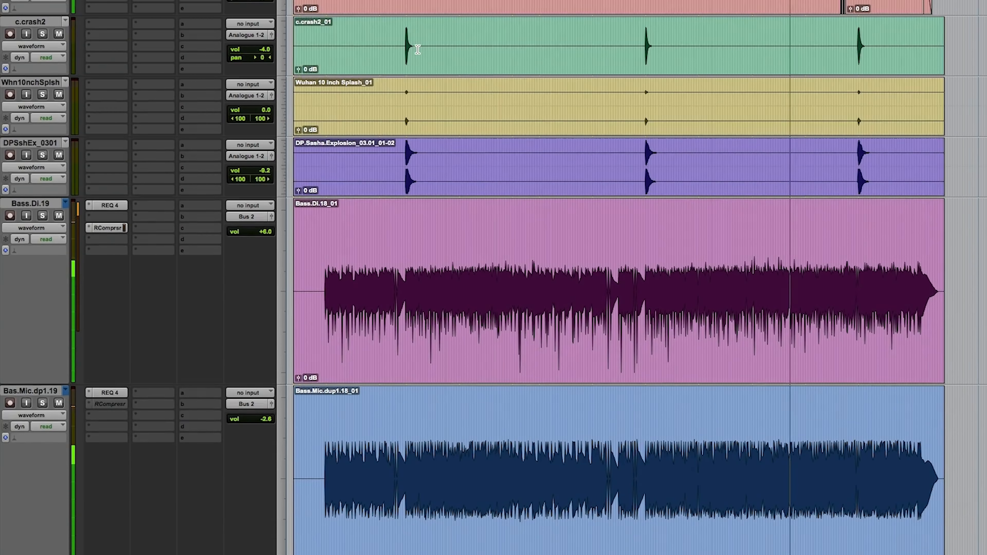
scroll("down", 3)
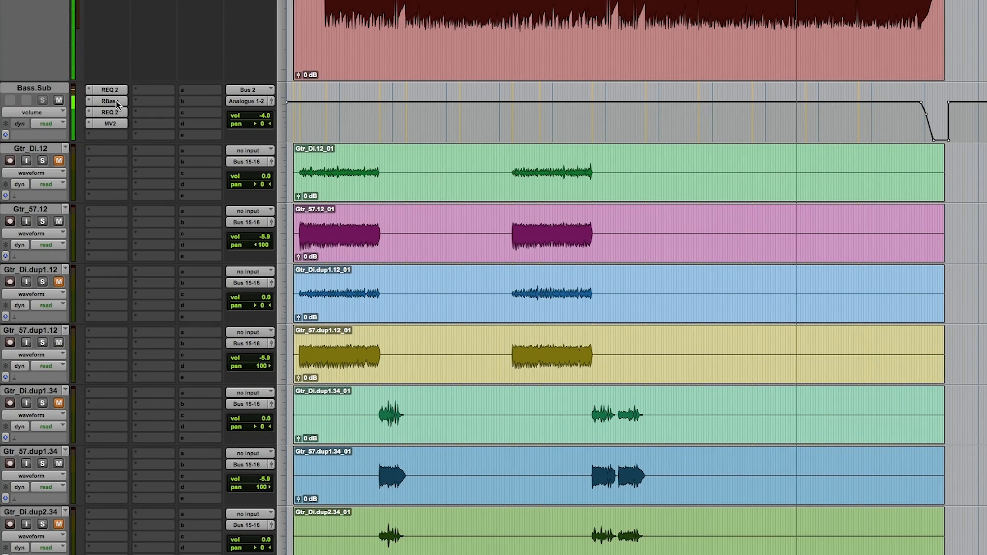
Step: Nudge the Renaissance Bass intensity on Bass.Sub and close the plugin
left_click(108, 101)
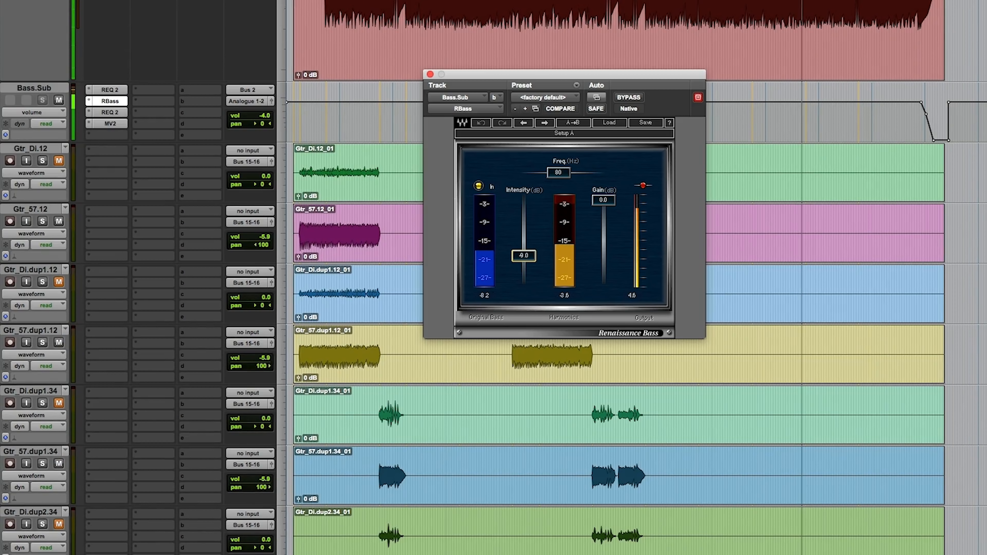
left_click_drag(522, 252, 522, 255)
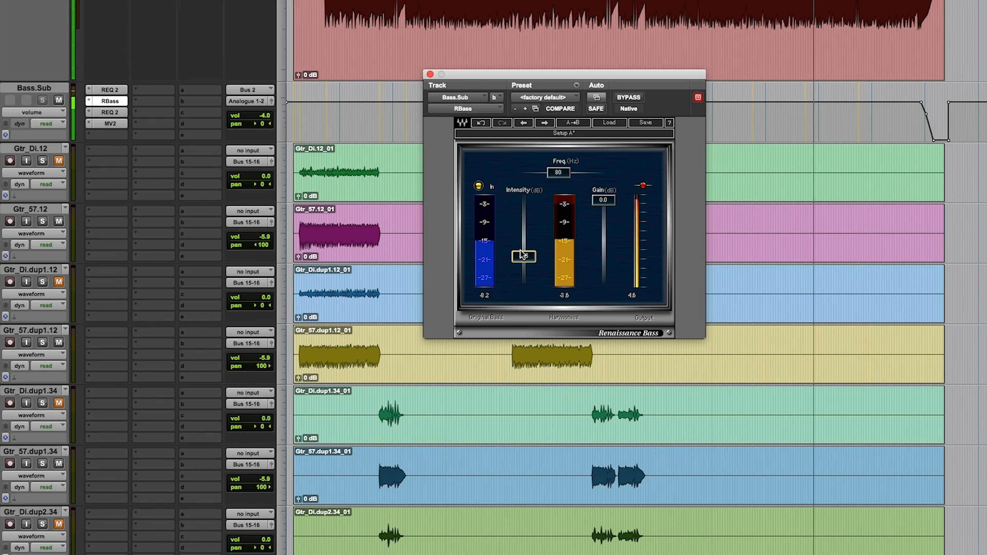
left_click_drag(524, 255, 523, 257)
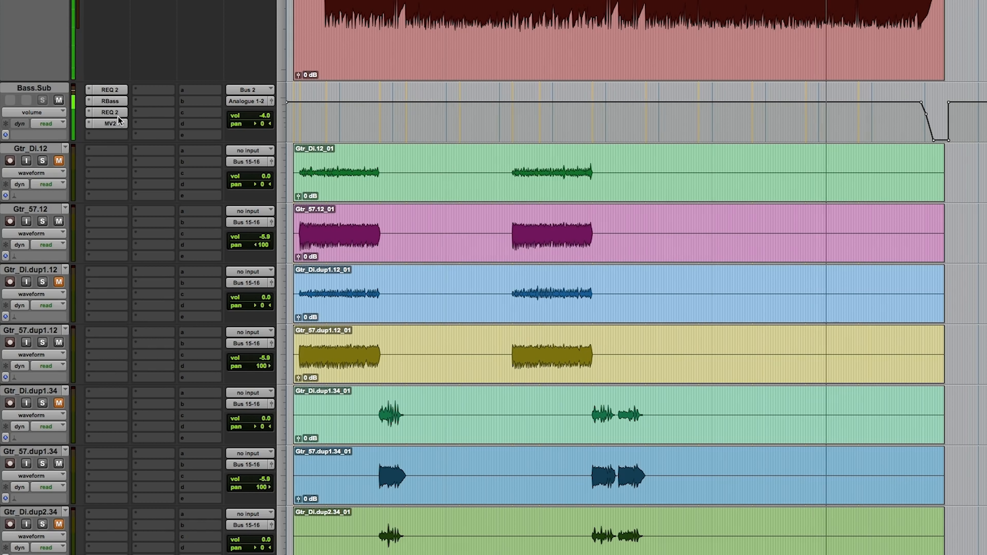
Step: Review the Renaissance EQ settings on Bass.Sub and close its window
left_click(110, 112)
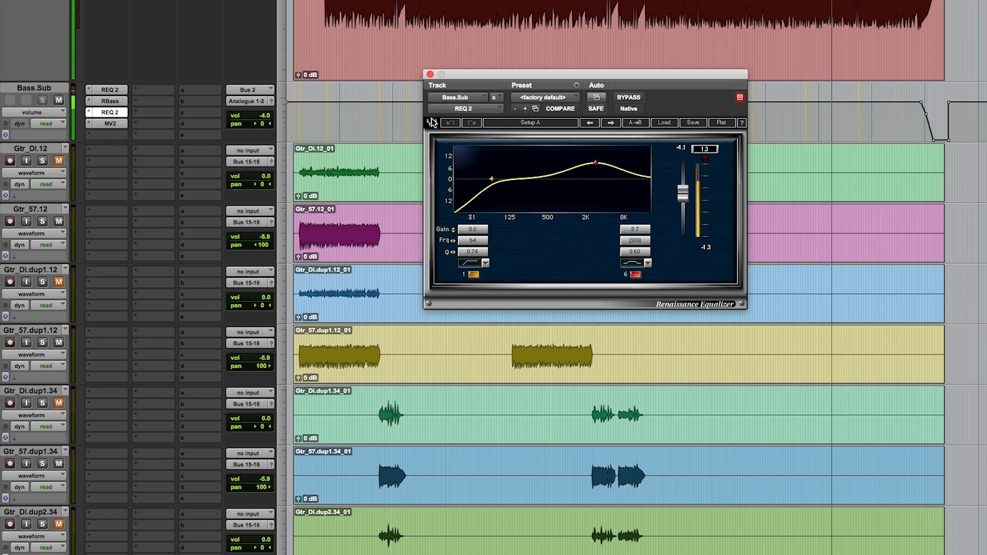
left_click(429, 74)
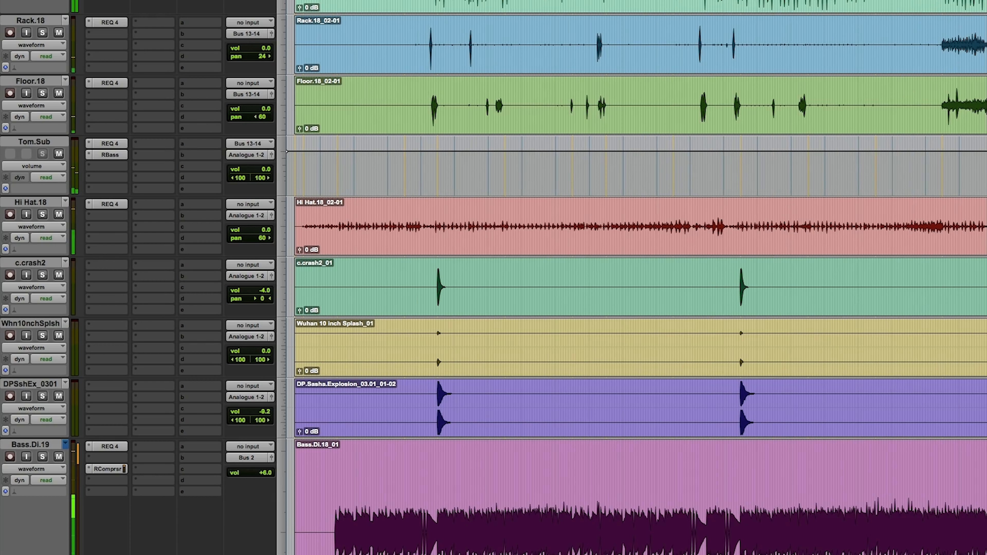
mouse_move(401, 57)
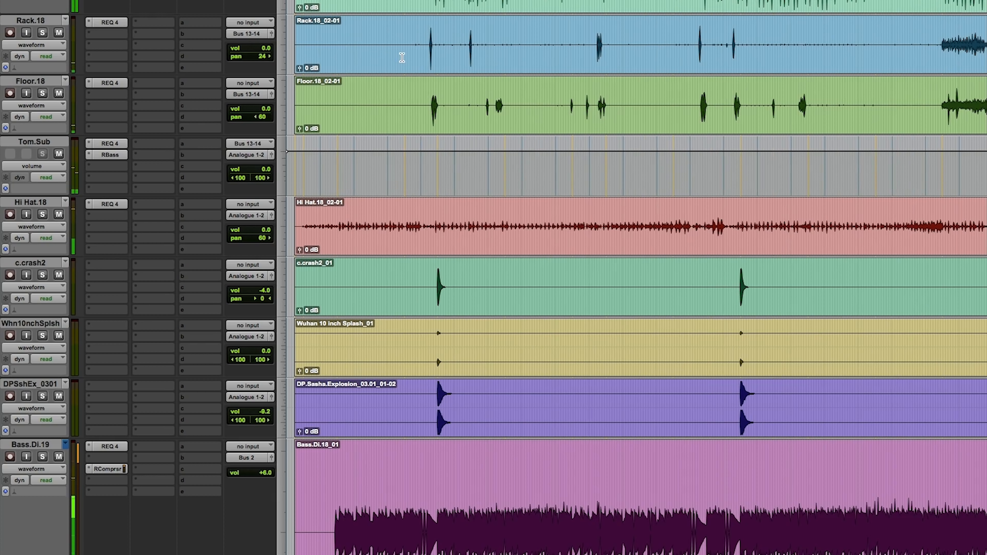